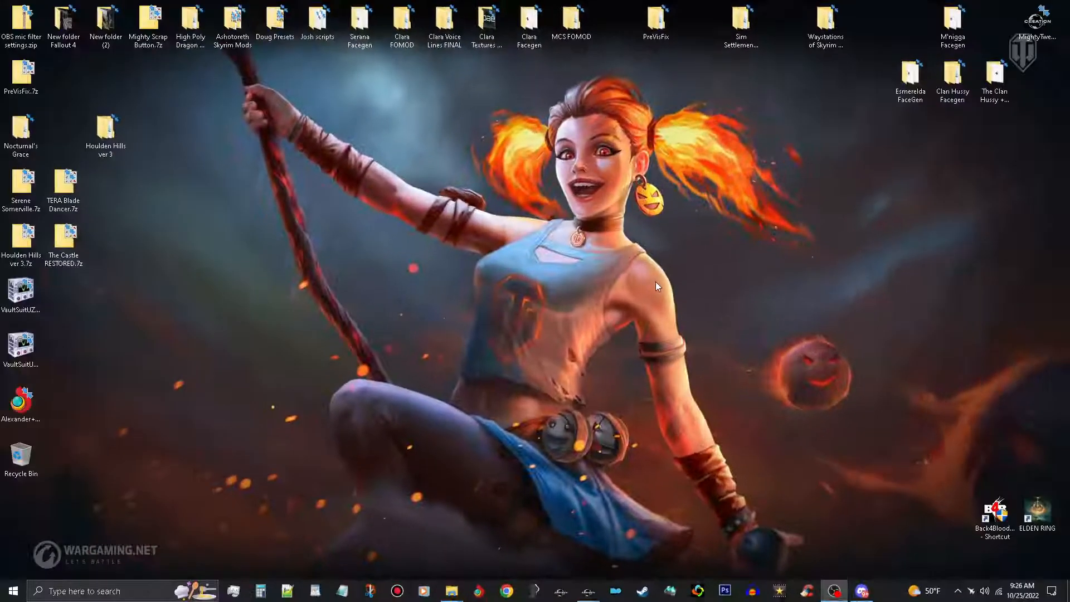
pyautogui.moveTo(708, 245)
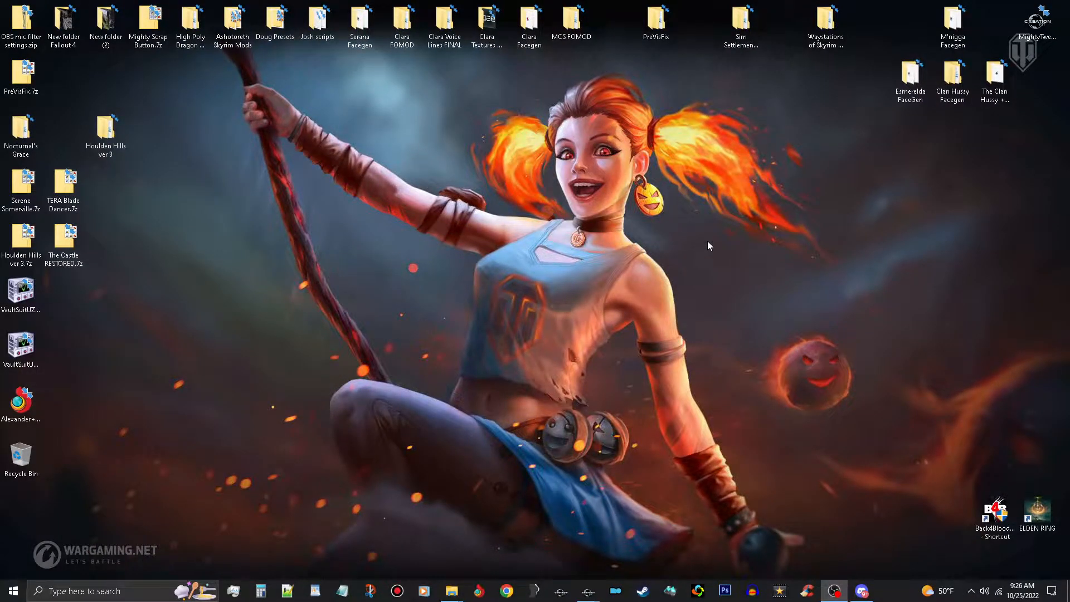
pyautogui.moveTo(761, 279)
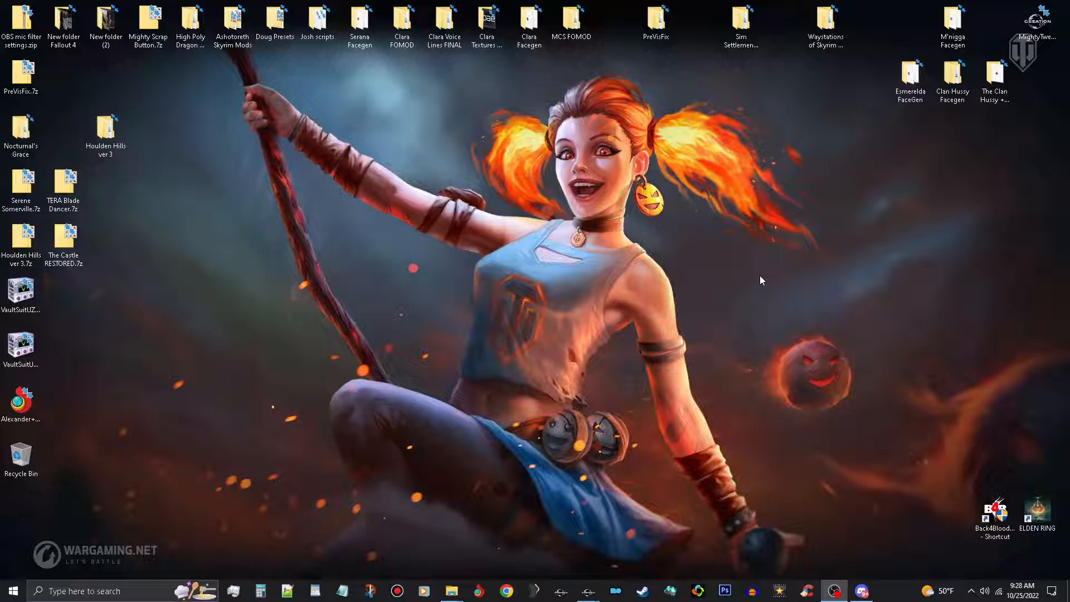
pyautogui.moveTo(784, 285)
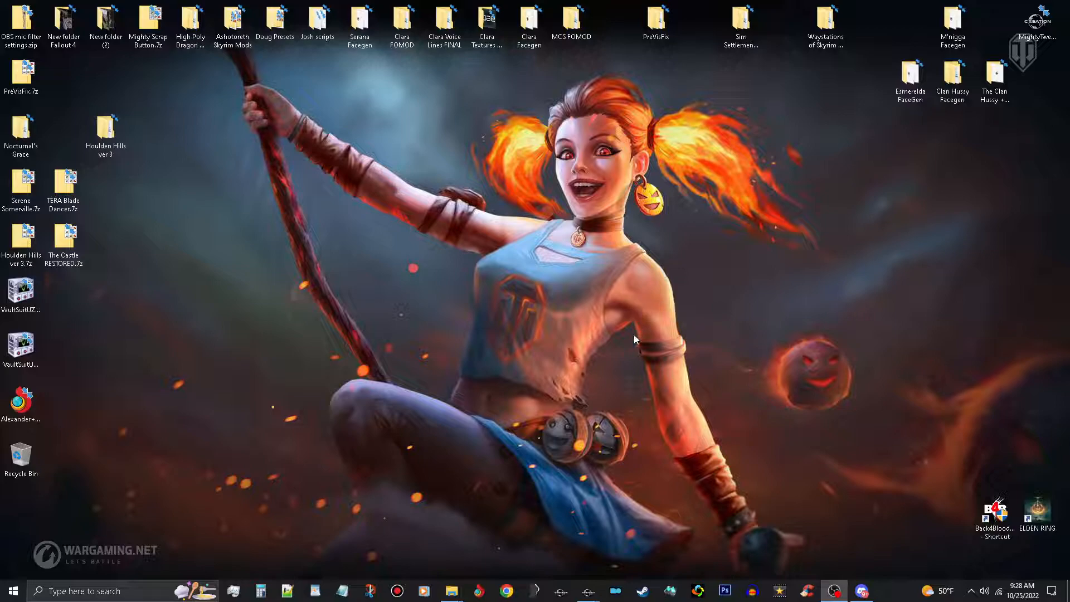
pyautogui.moveTo(500, 307)
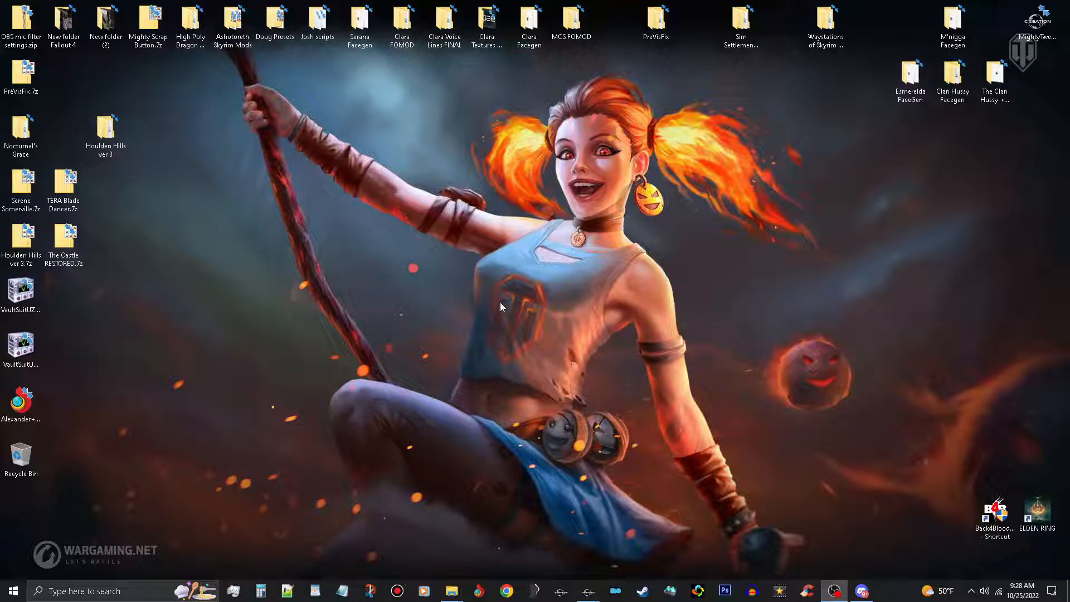
pyautogui.moveTo(571, 292)
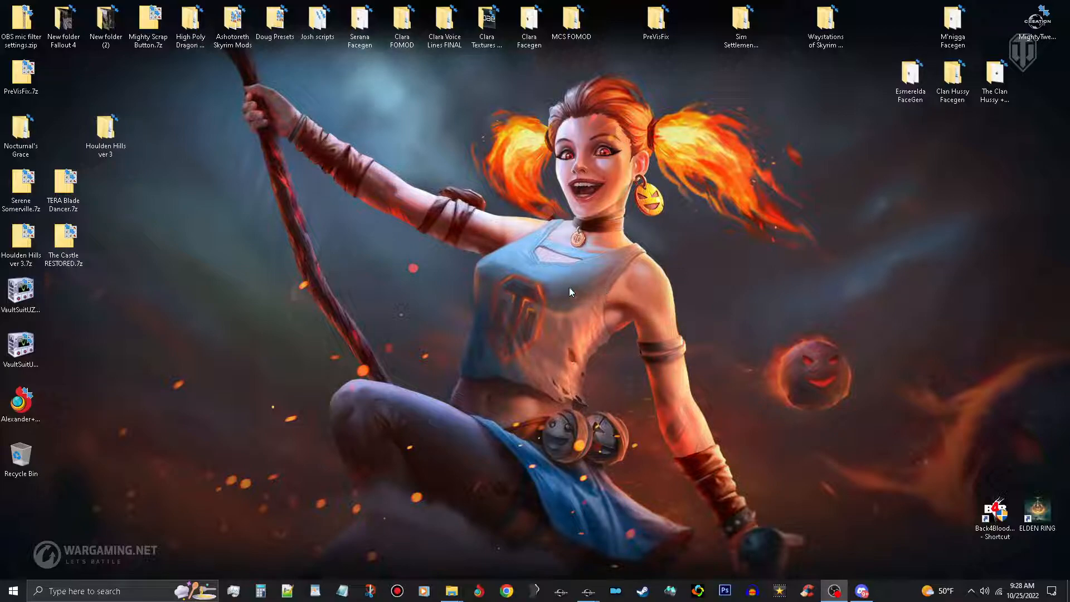
pyautogui.moveTo(520, 504)
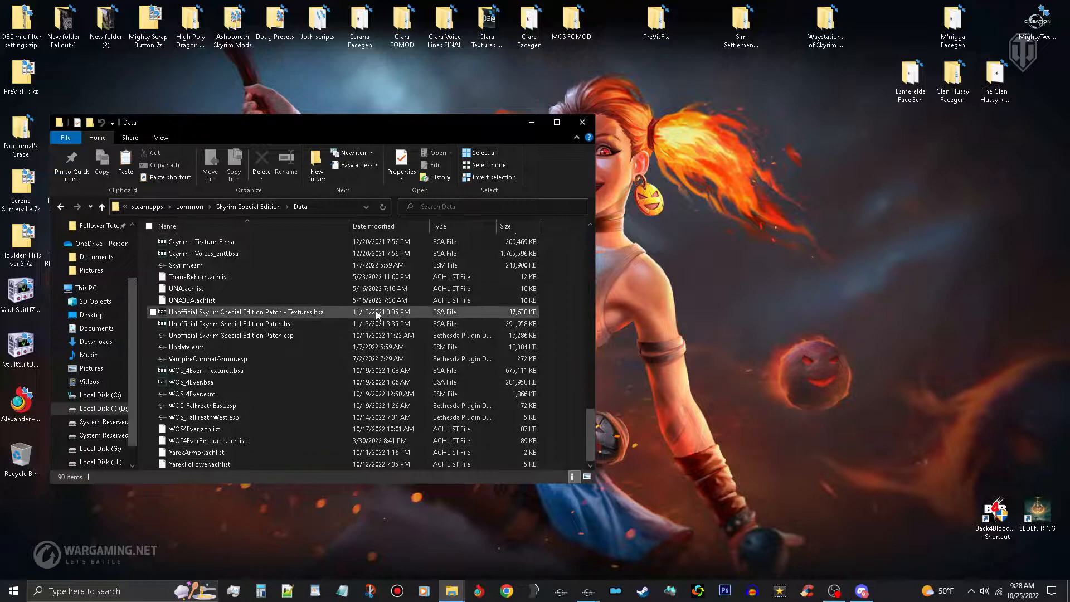
# Check the Unofficial Patch BSA, ESP and Textures files in Data, then return to the game folder at CreationKit.ini.
pyautogui.click(230, 323)
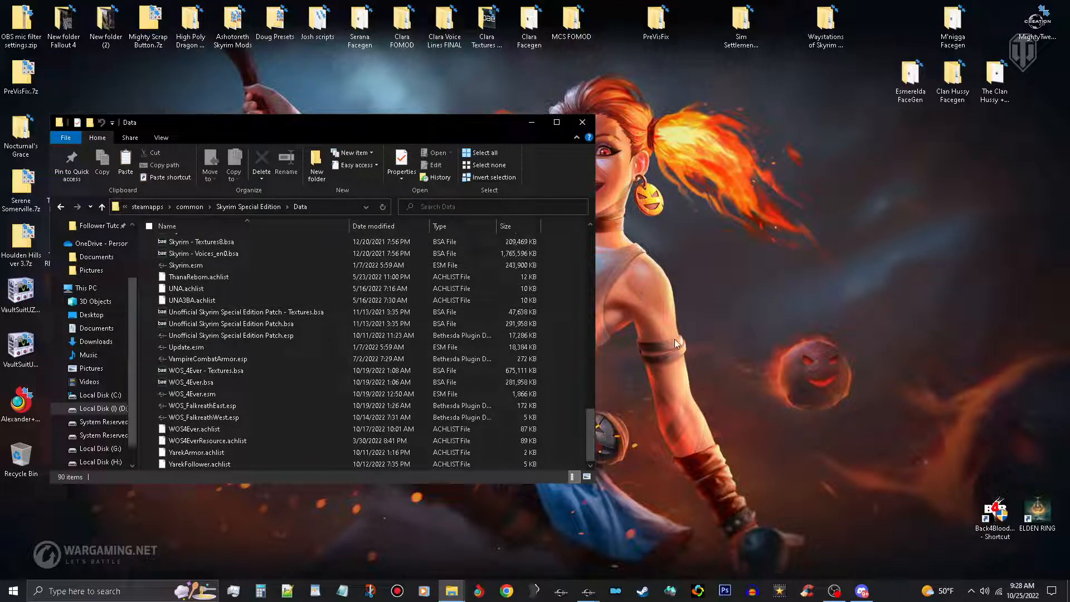
pyautogui.moveTo(674, 341)
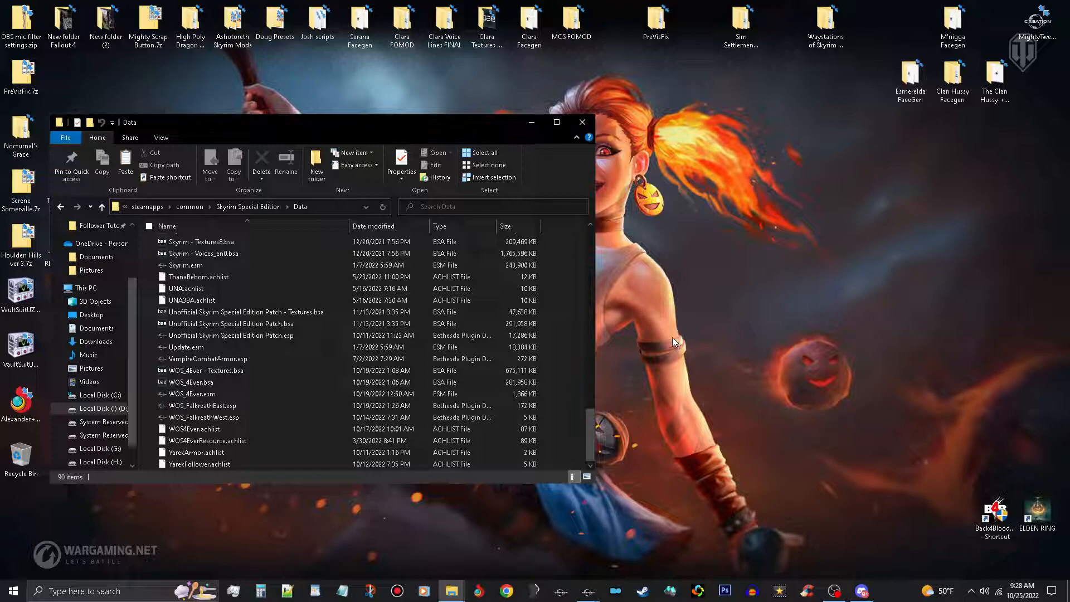
pyautogui.click(232, 335)
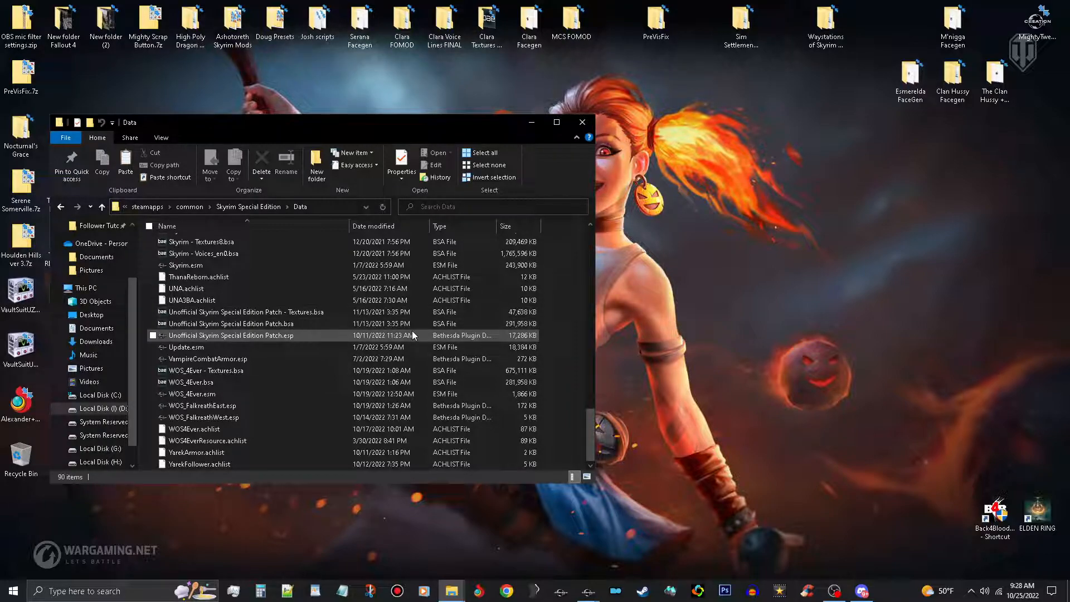
pyautogui.moveTo(393, 339)
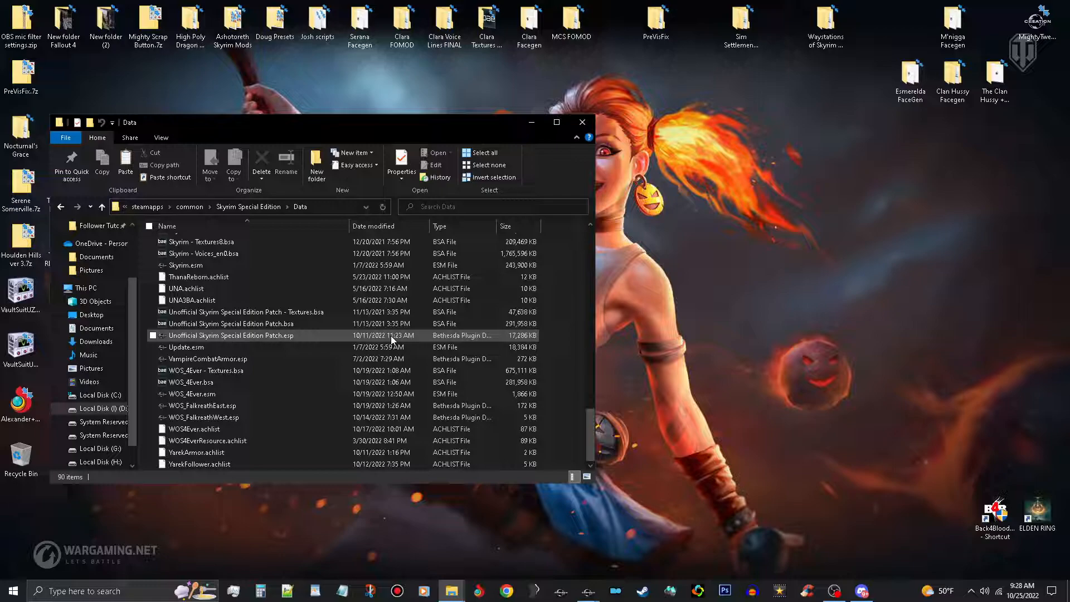
pyautogui.moveTo(314, 335)
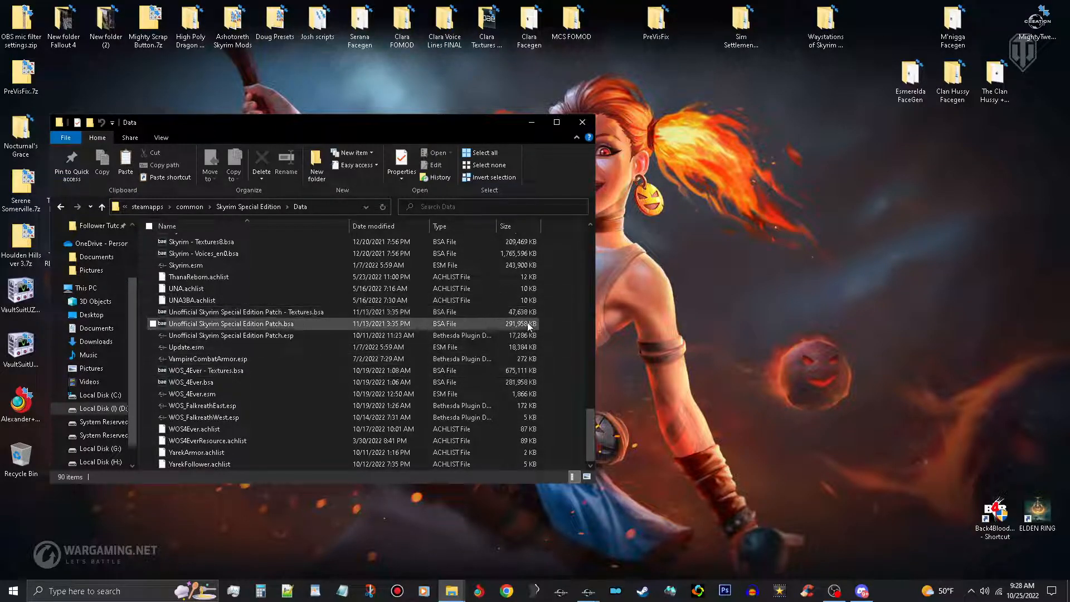
pyautogui.click(230, 335)
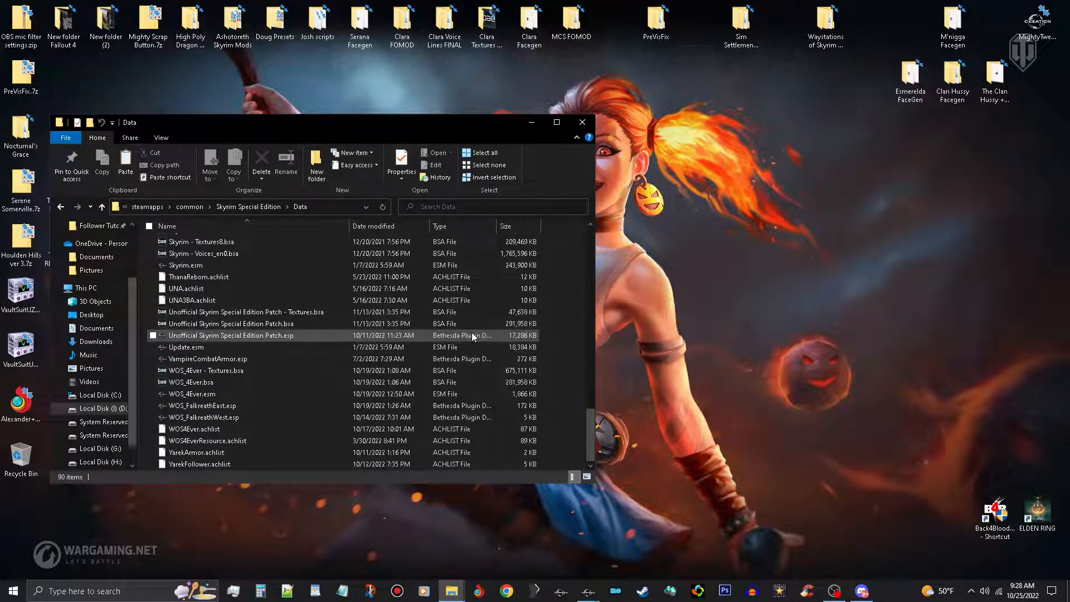
pyautogui.click(60, 207)
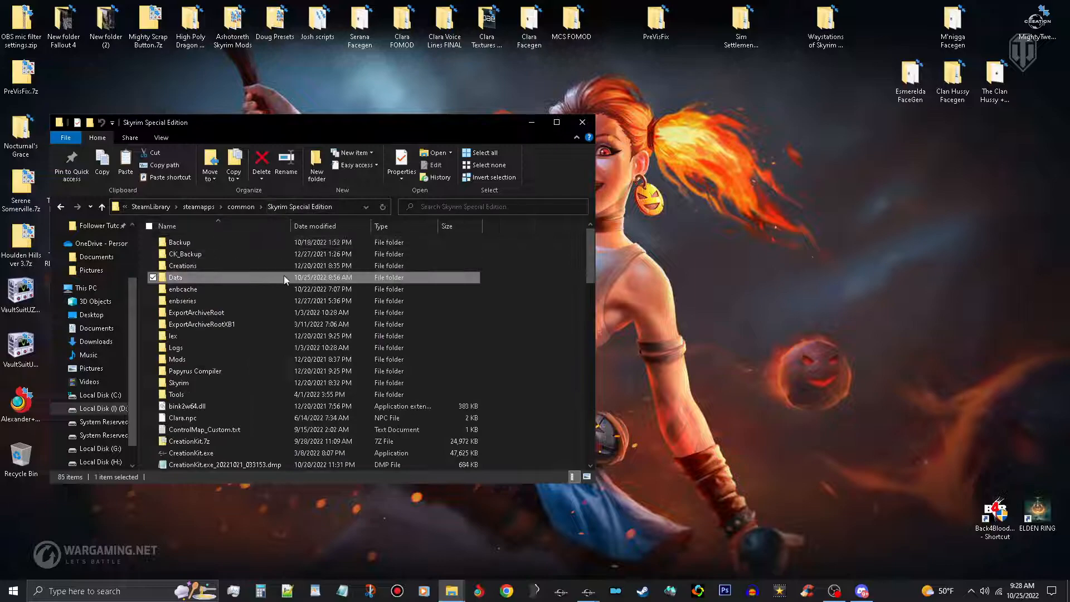
pyautogui.scroll(-3)
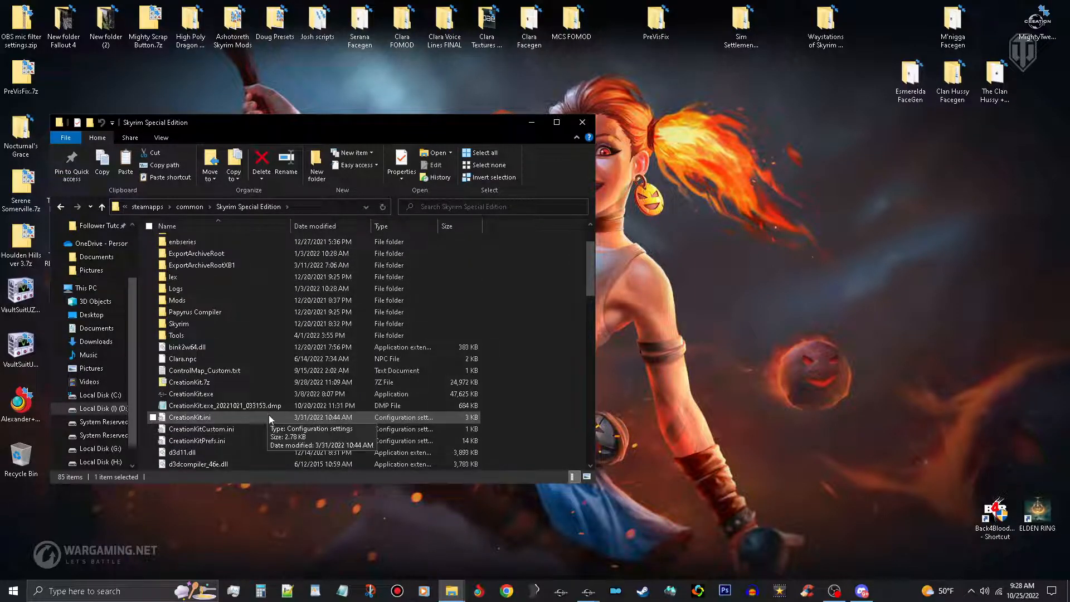
# Review CreationKit.ini's [Archive] section, close it, then reopen the file and minimize it.
pyautogui.doubleClick(189, 417)
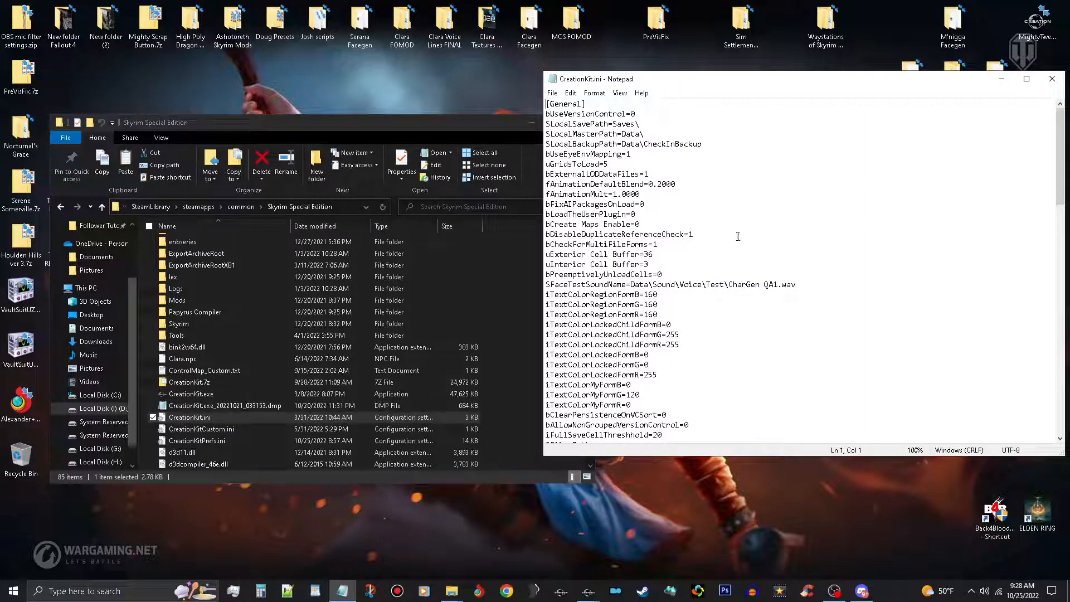
pyautogui.scroll(-3)
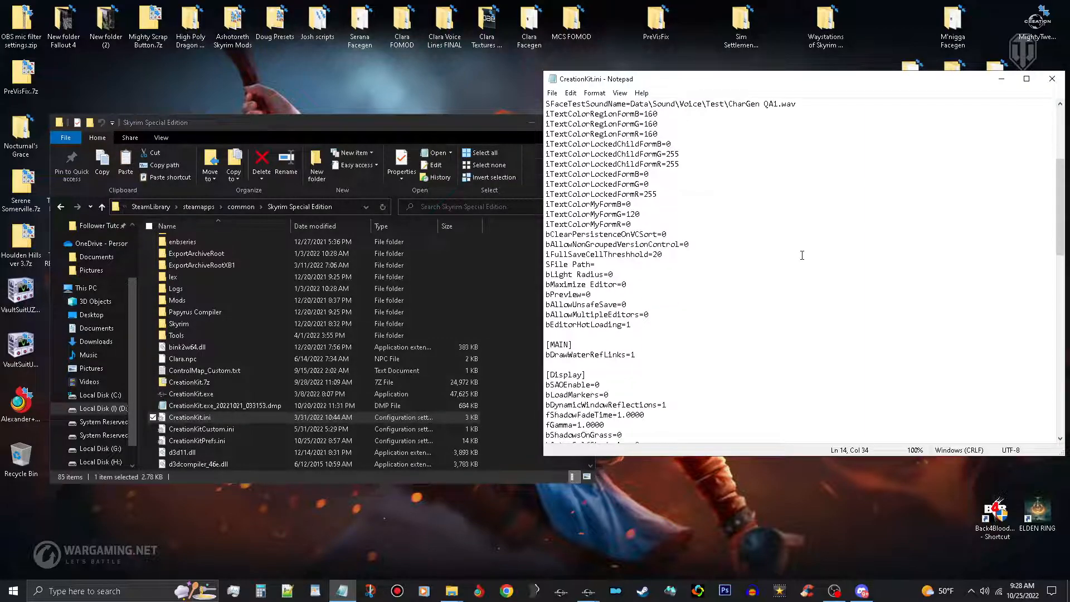
pyautogui.scroll(-3)
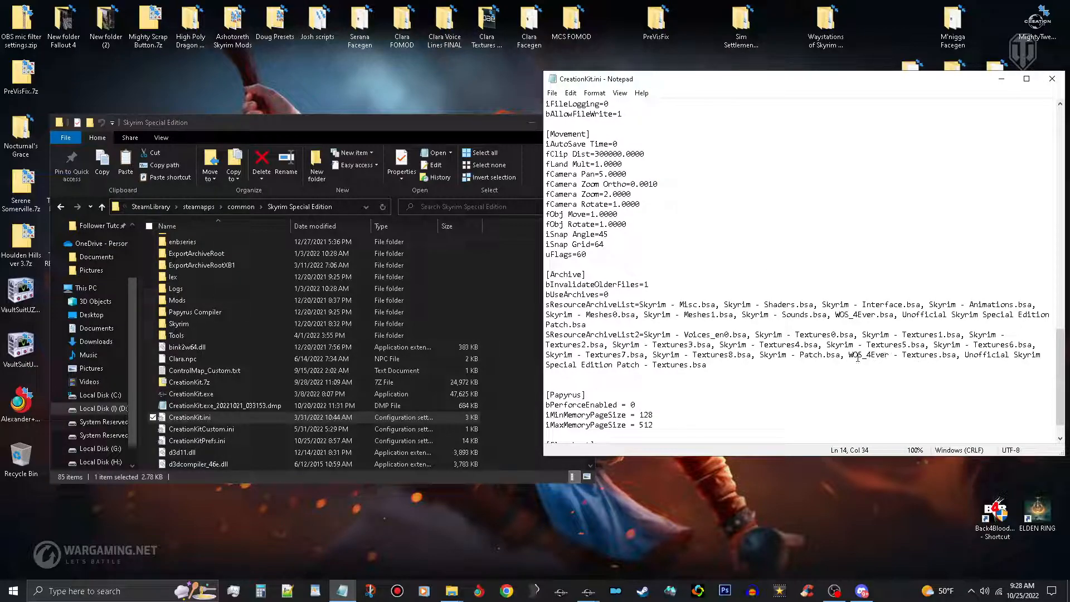
pyautogui.moveTo(875, 368)
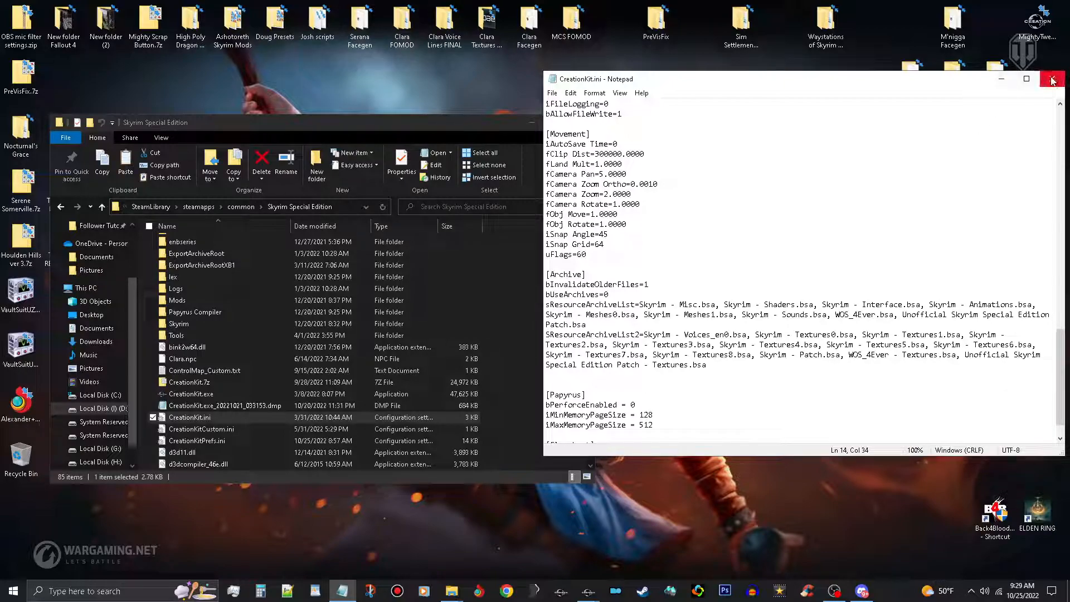
pyautogui.click(1052, 79)
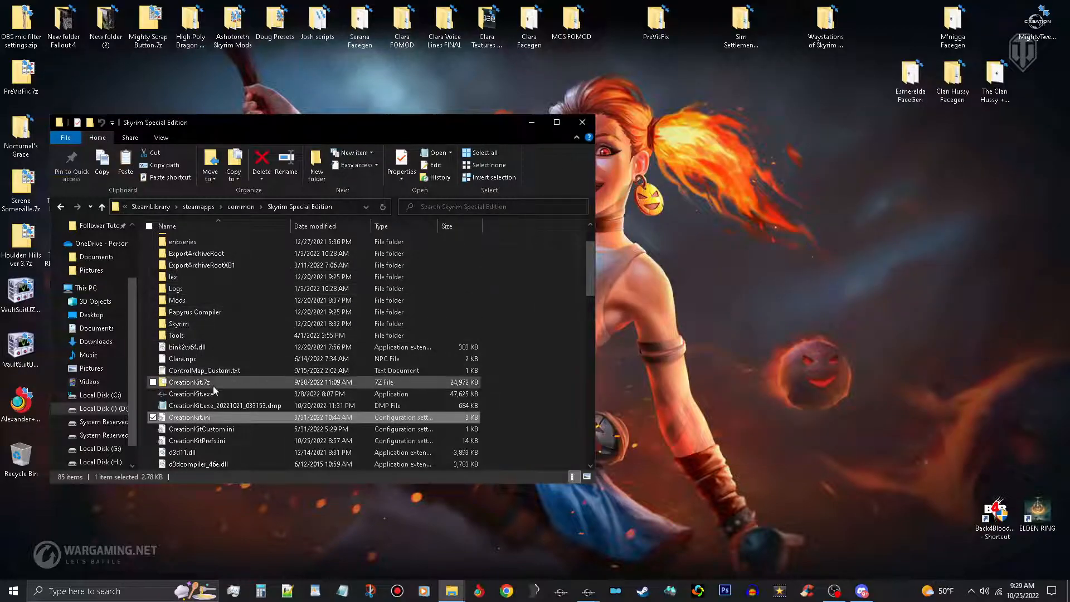
pyautogui.doubleClick(189, 417)
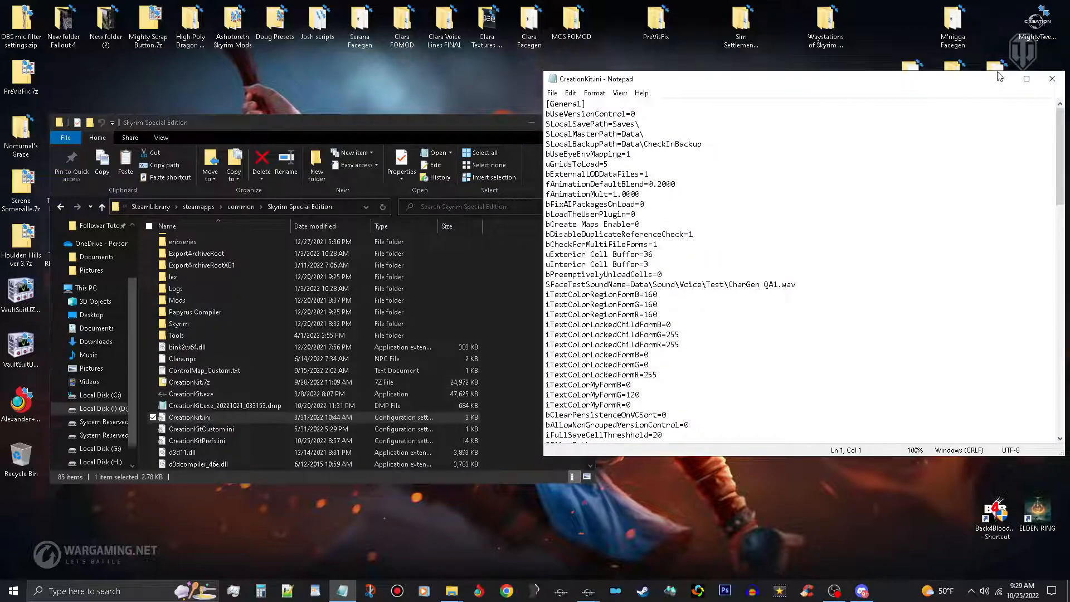
pyautogui.click(1051, 79)
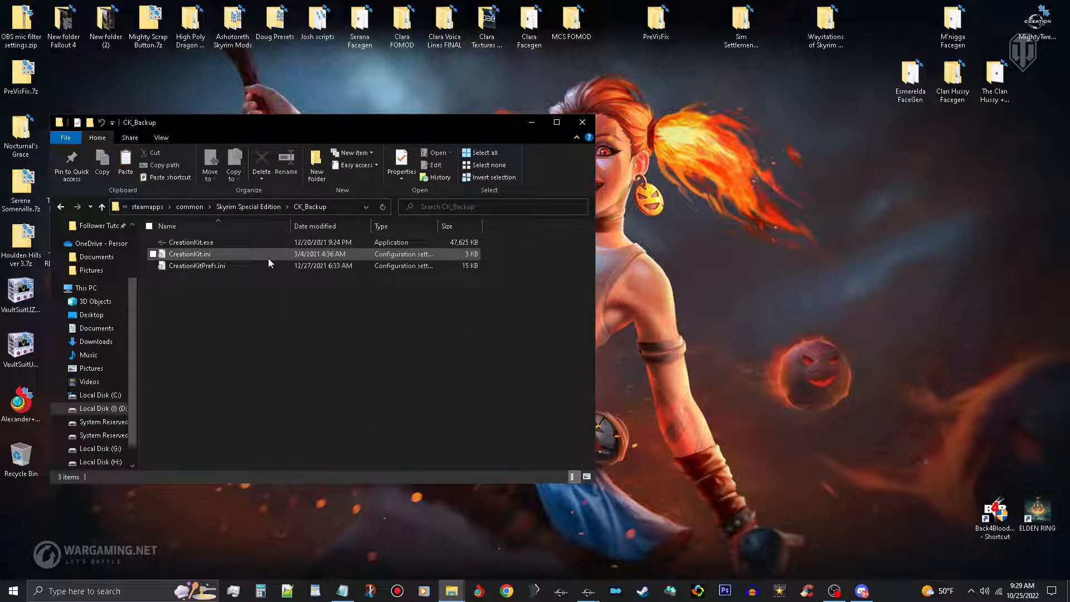
# View the CK_Backup ini's vanilla-only [Archive] list and select the Unofficial Patch - Textures.bsa entry in the other copy.
pyautogui.doubleClick(189, 254)
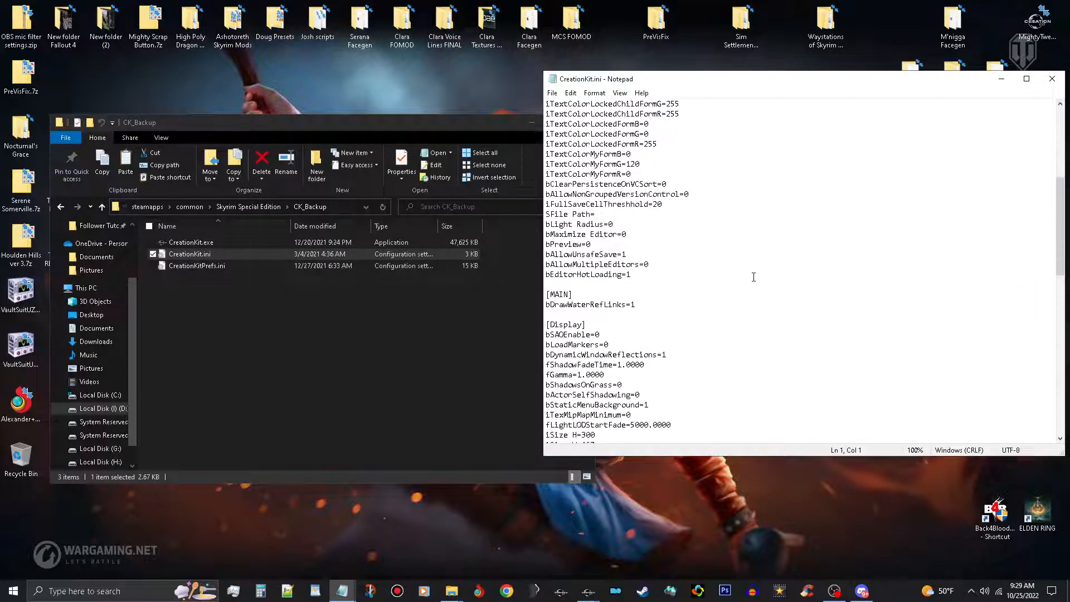
pyautogui.scroll(-3)
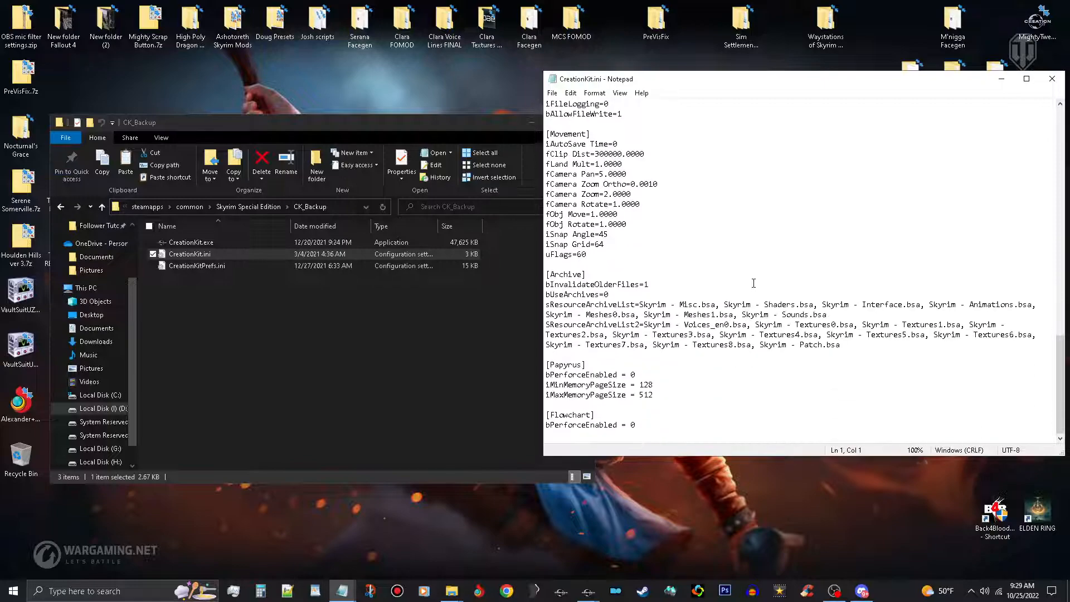
pyautogui.moveTo(888, 387)
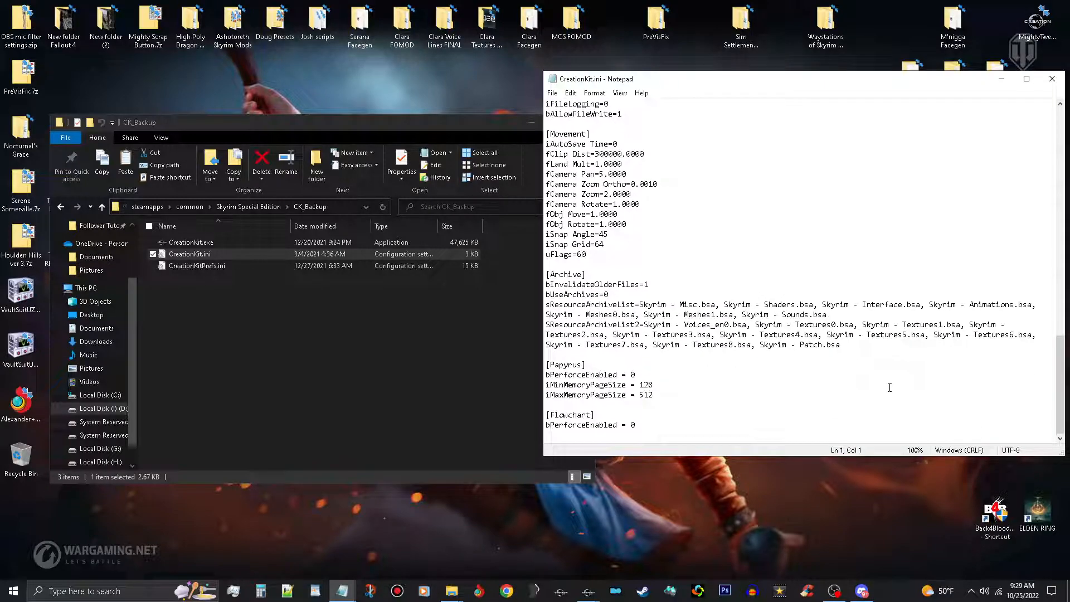
pyautogui.moveTo(563, 243)
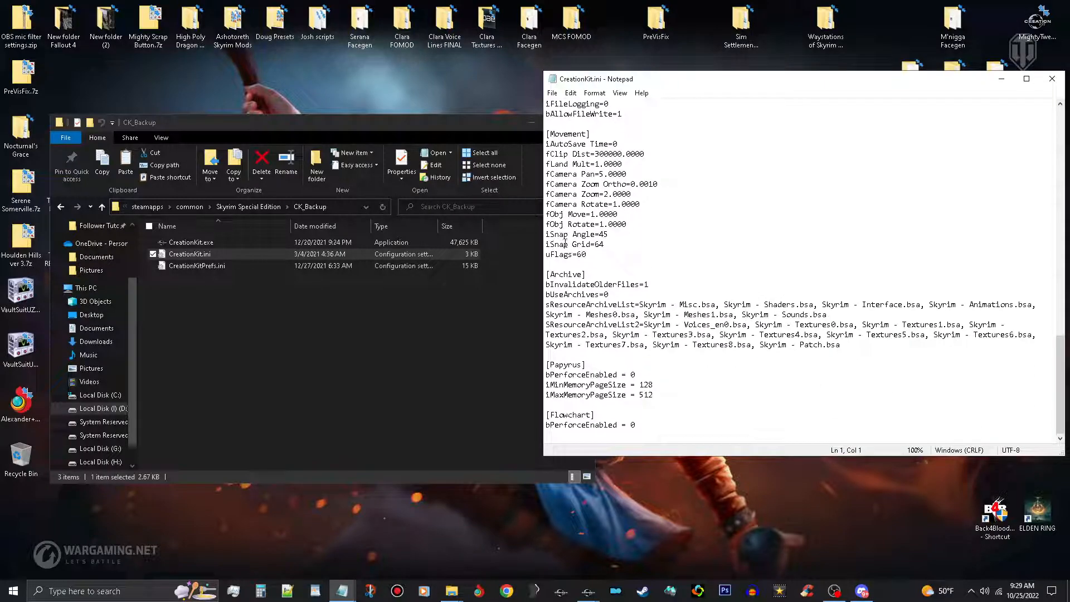
pyautogui.moveTo(387, 583)
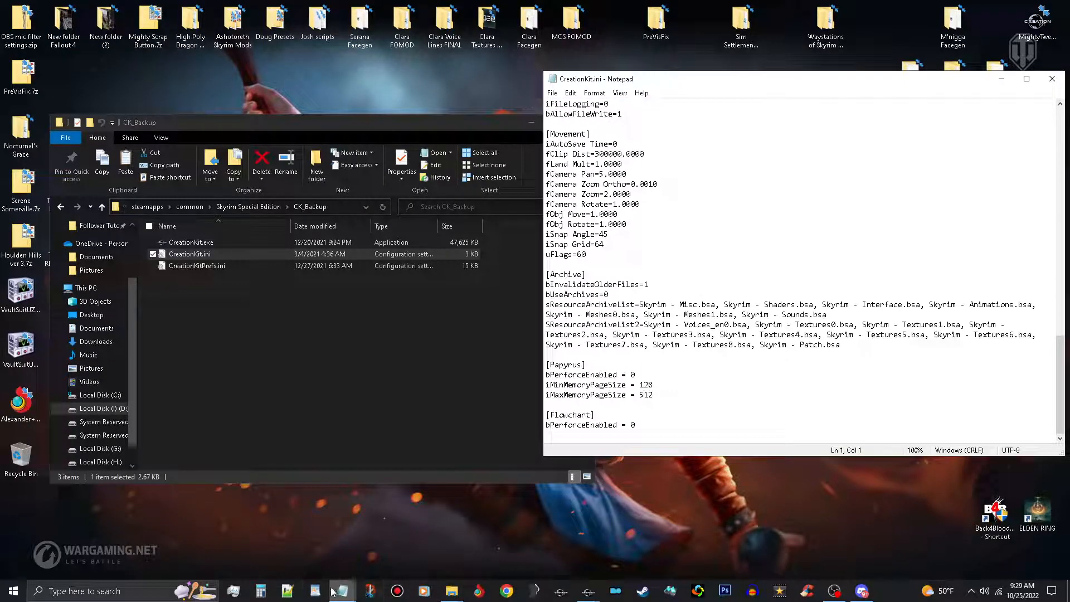
pyautogui.moveTo(341, 590)
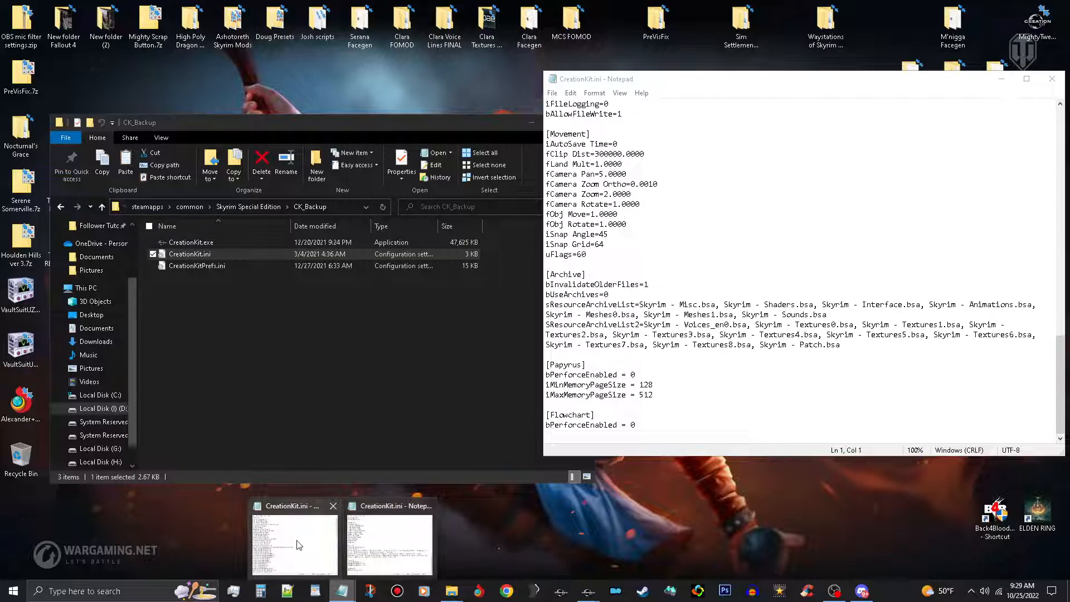
pyautogui.scroll(-3)
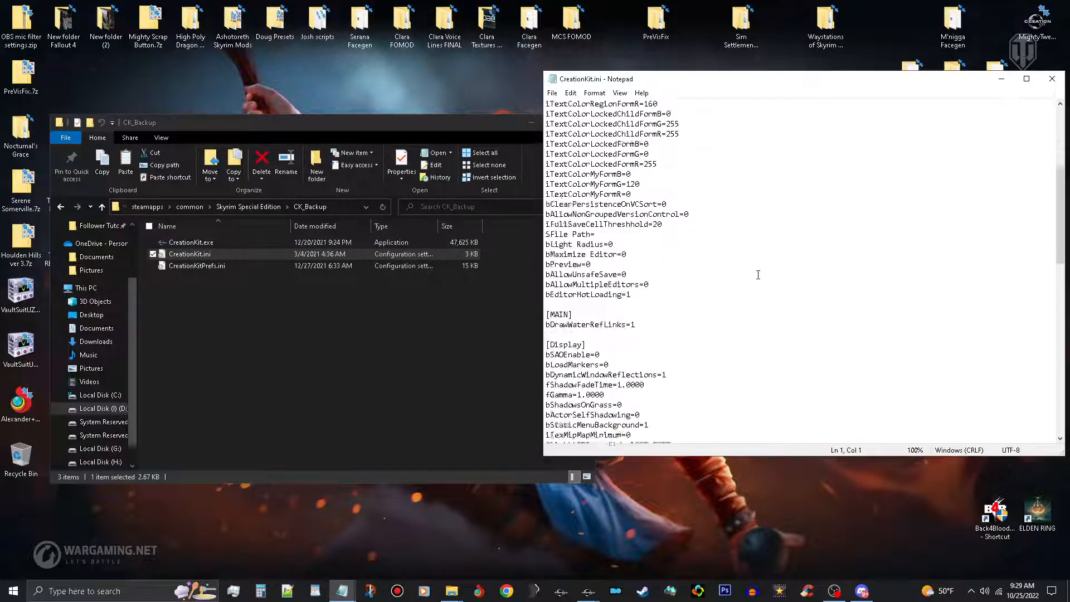
pyautogui.scroll(-3)
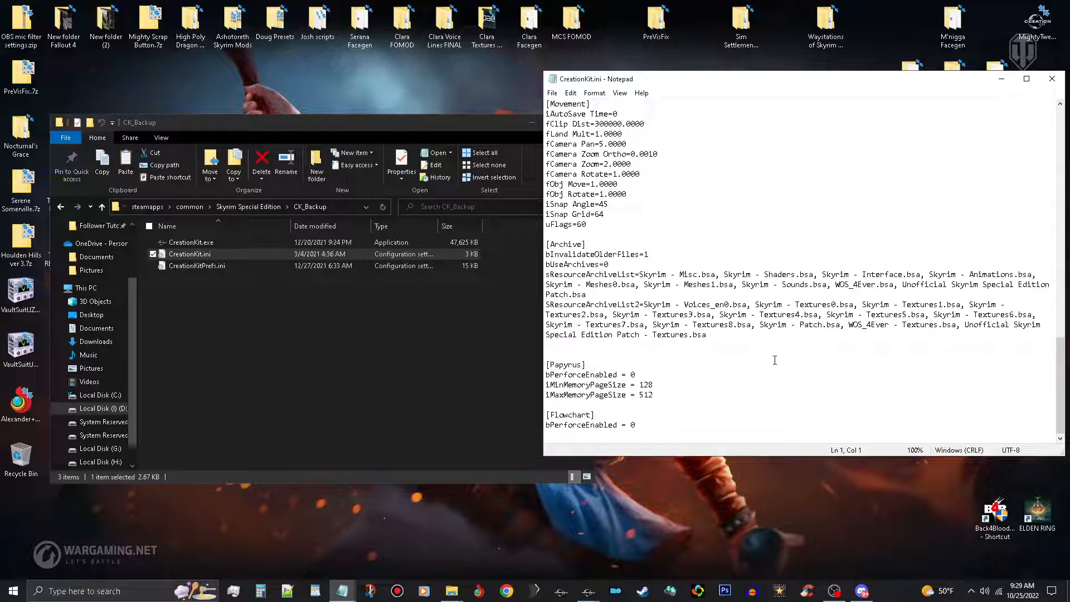
pyautogui.moveTo(987, 321)
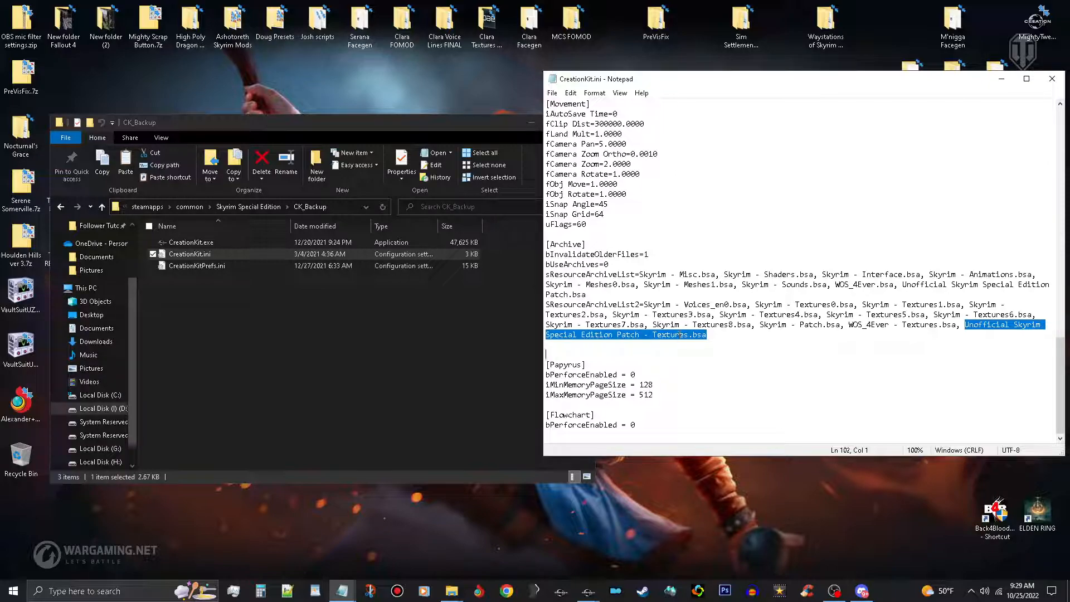
pyautogui.rightClick(678, 337)
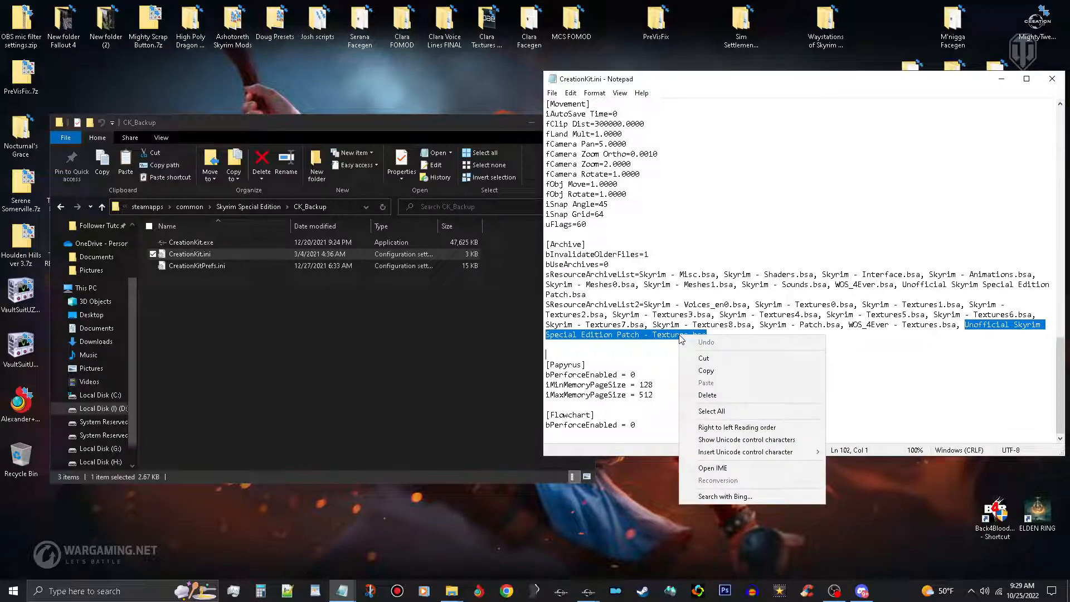
pyautogui.moveTo(706, 371)
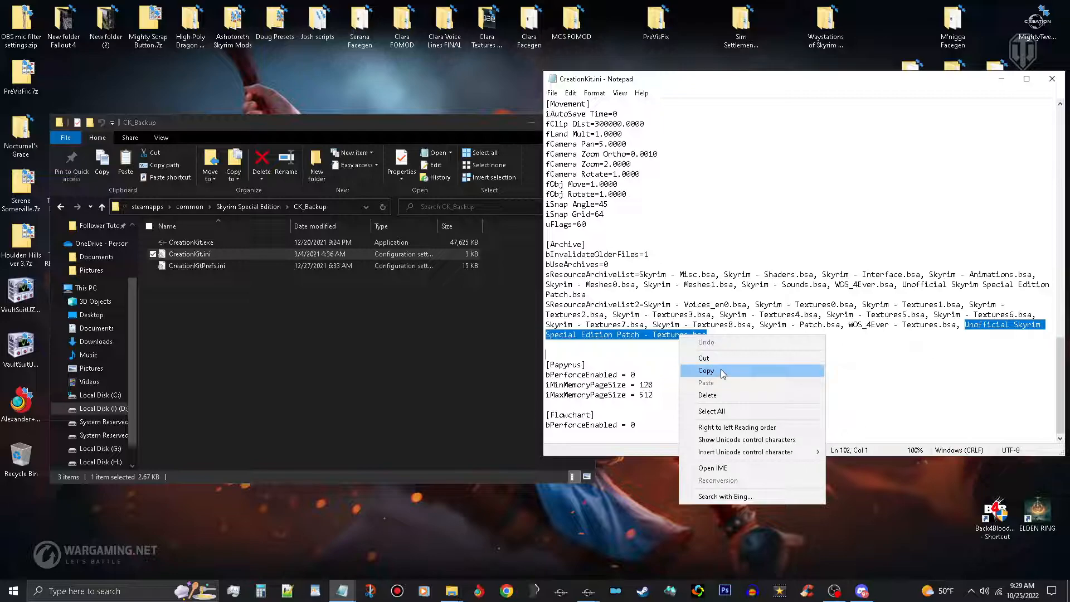
# Copy the 'Unofficial Skyrim Special Edition Patch - Textures.bsa' archive name.
pyautogui.click(706, 370)
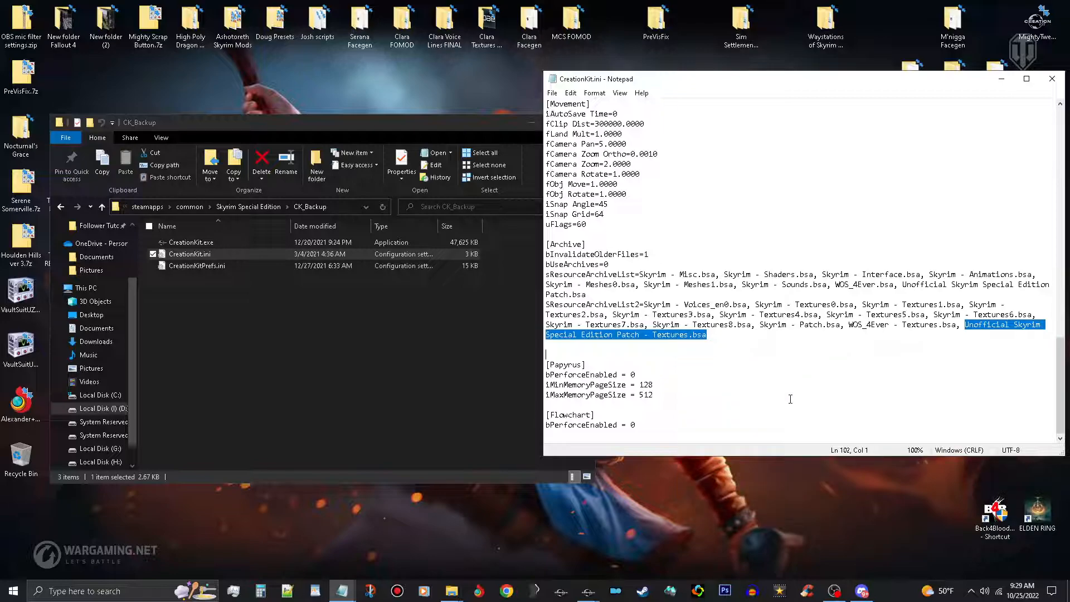
pyautogui.moveTo(827, 351)
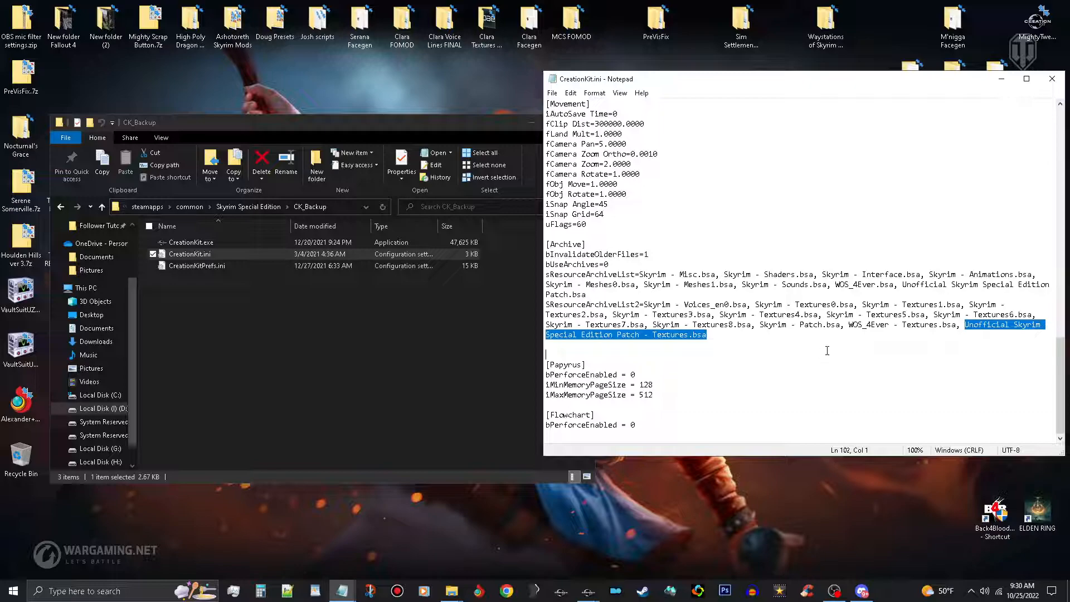
pyautogui.moveTo(795, 319)
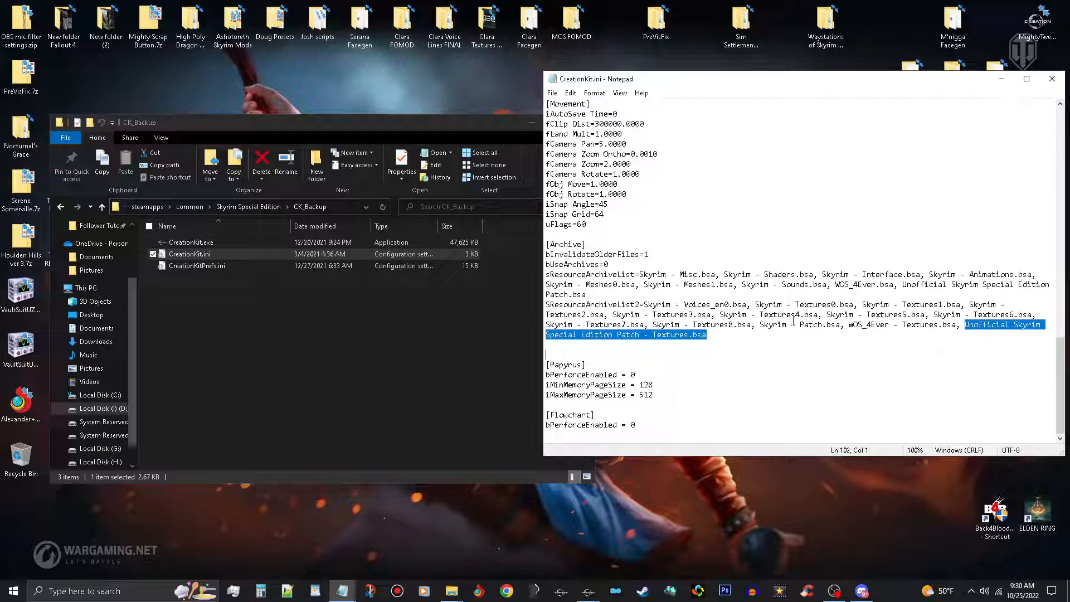
pyautogui.moveTo(381, 578)
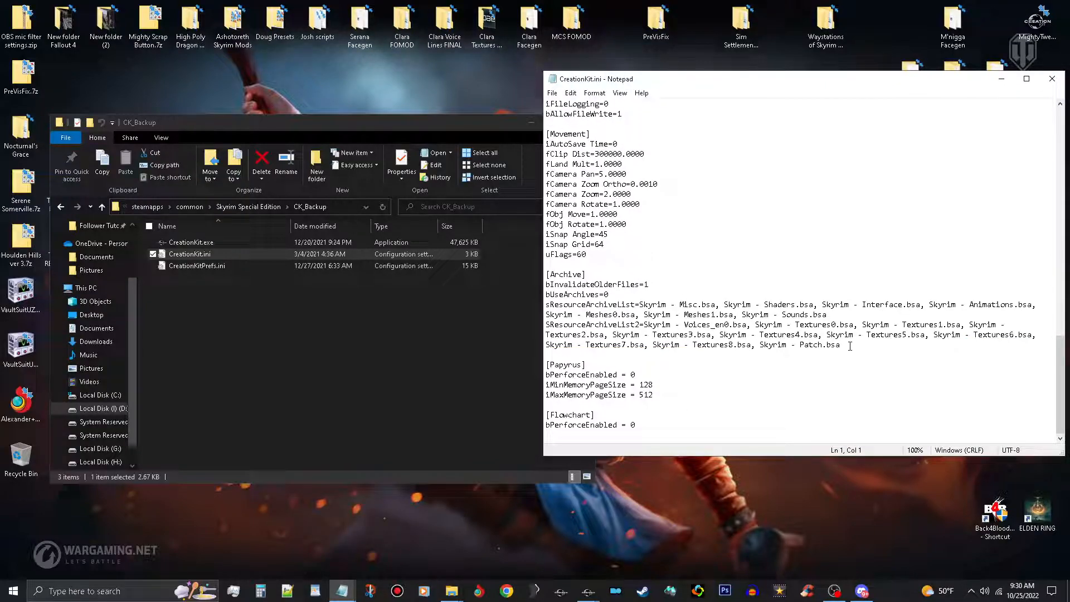
# Append ', Unofficial Skyrim Special Edition Patch - Textures.bsa' to sResourceArchiveList2, save the ini and launch Creation Kit.
pyautogui.click(868, 348)
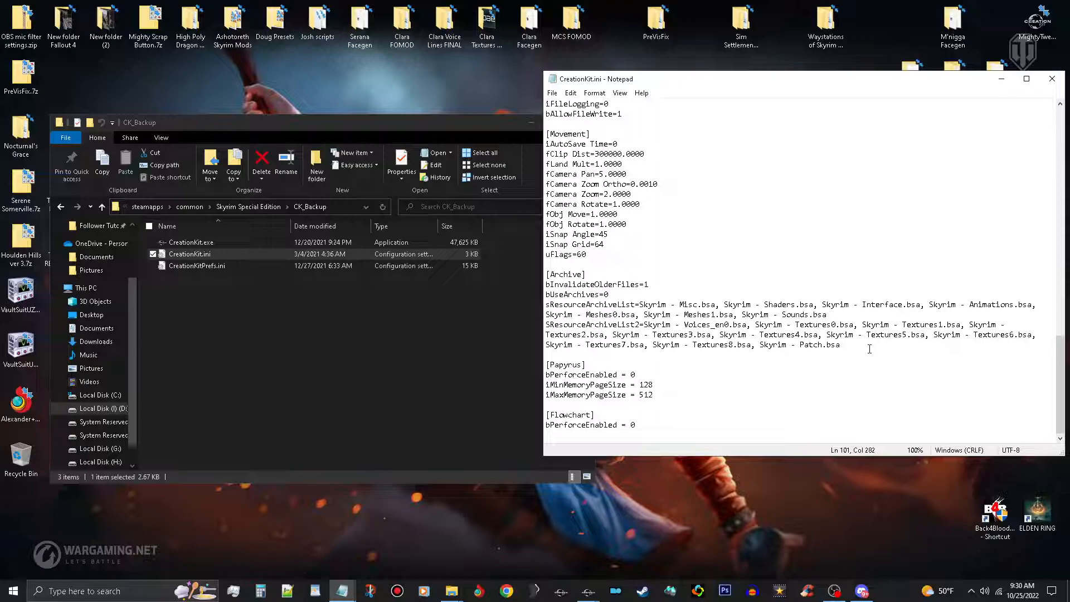
pyautogui.write(',')
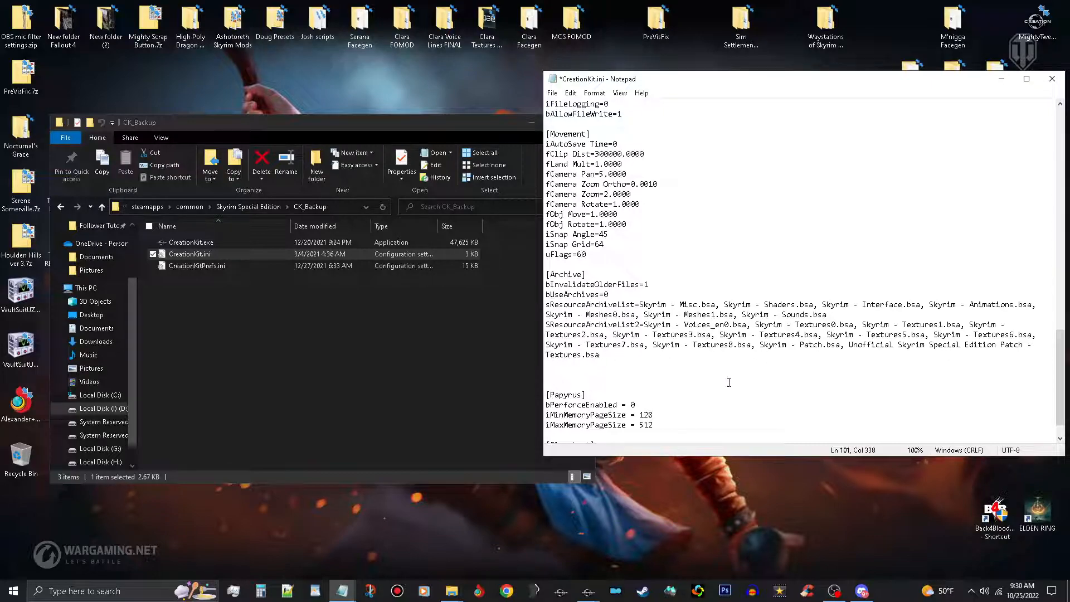
pyautogui.moveTo(799, 385)
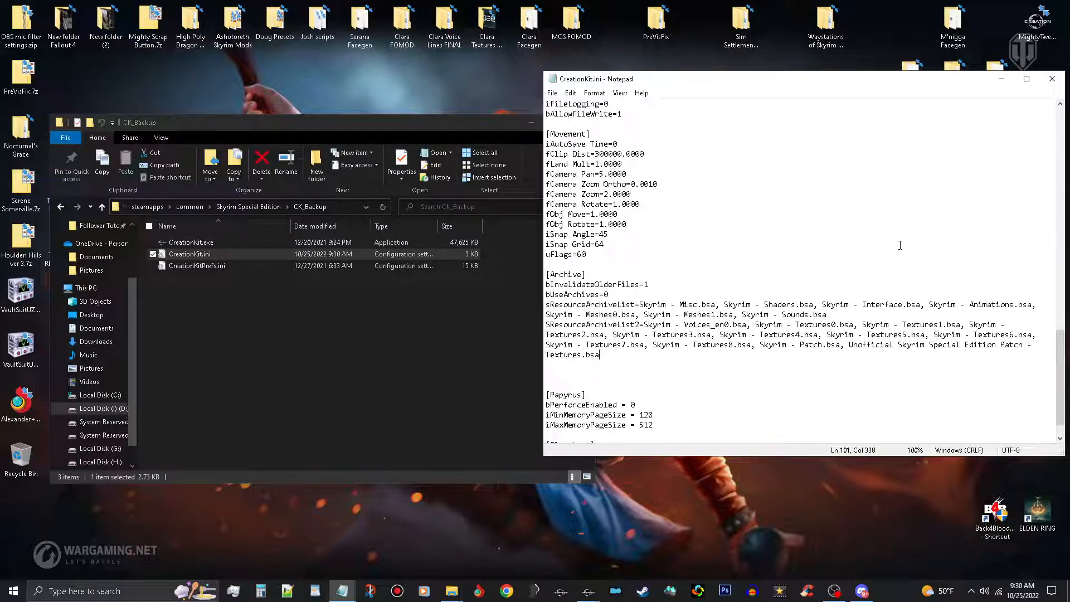
pyautogui.moveTo(488, 340)
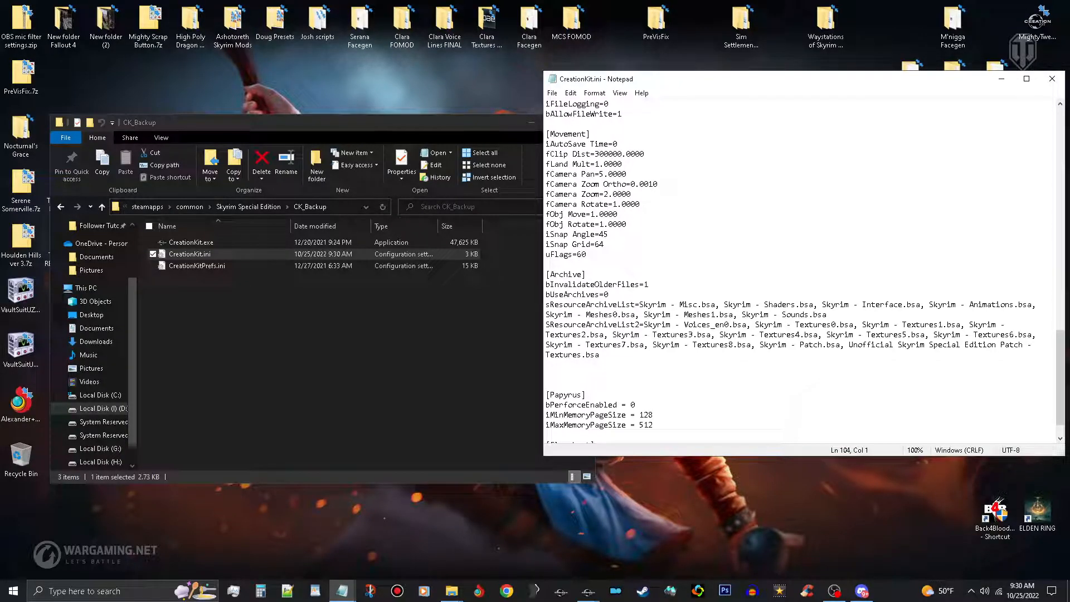
pyautogui.click(547, 384)
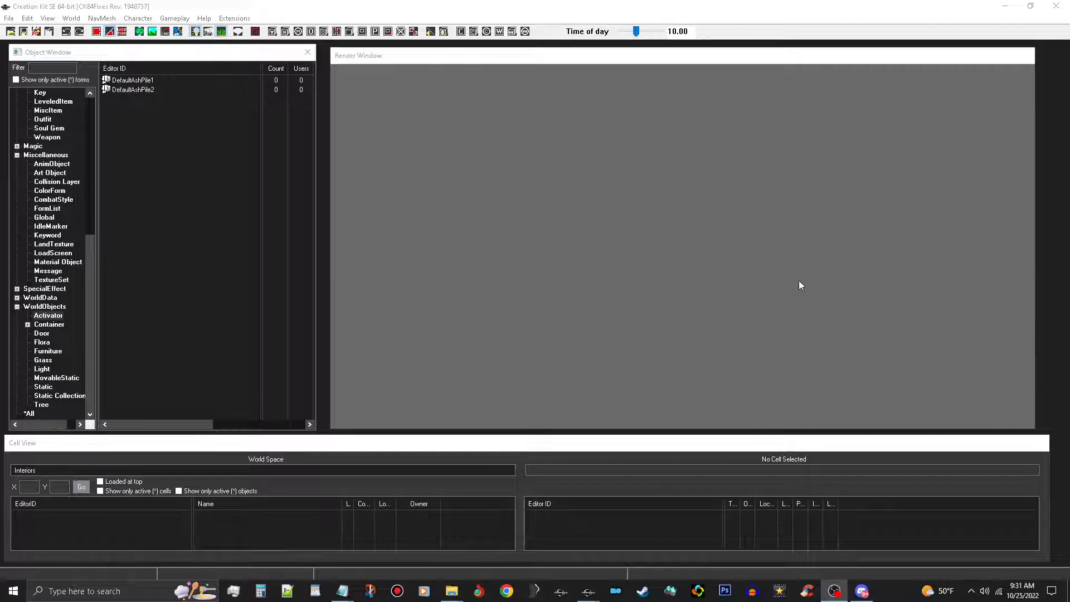
pyautogui.moveTo(48, 129)
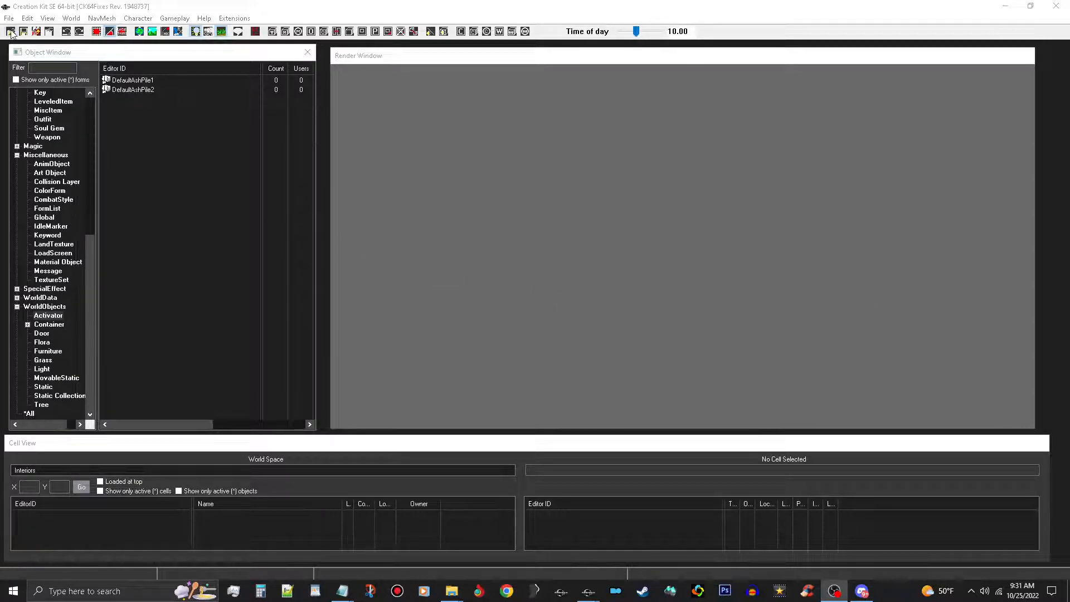
# Load Unofficial Skyrim Special Edition Patch.esp via File > Data, continuing without an active file.
pyautogui.click(10, 32)
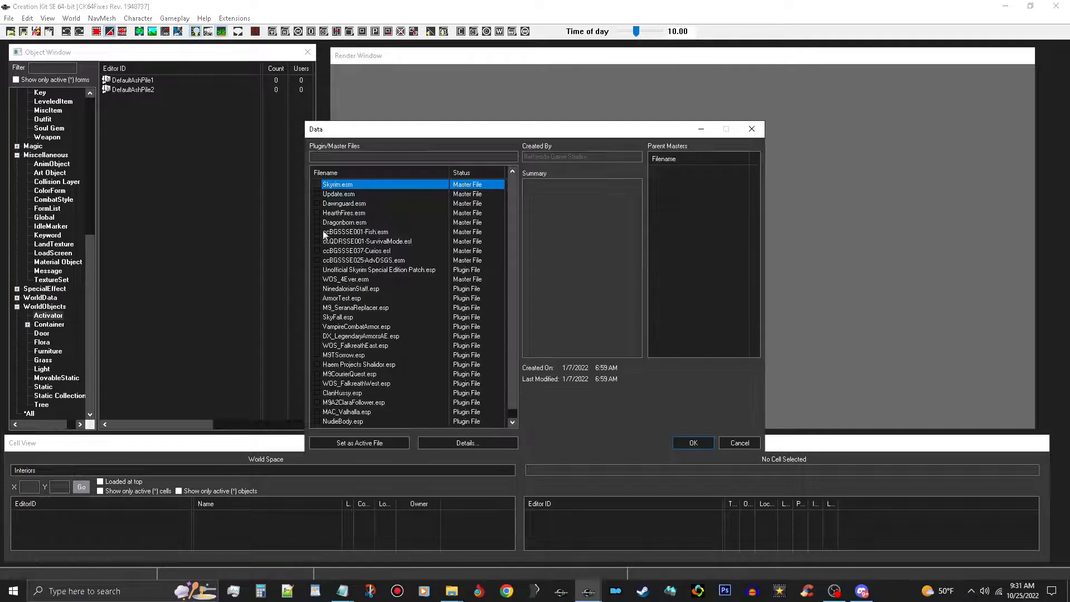
pyautogui.click(379, 270)
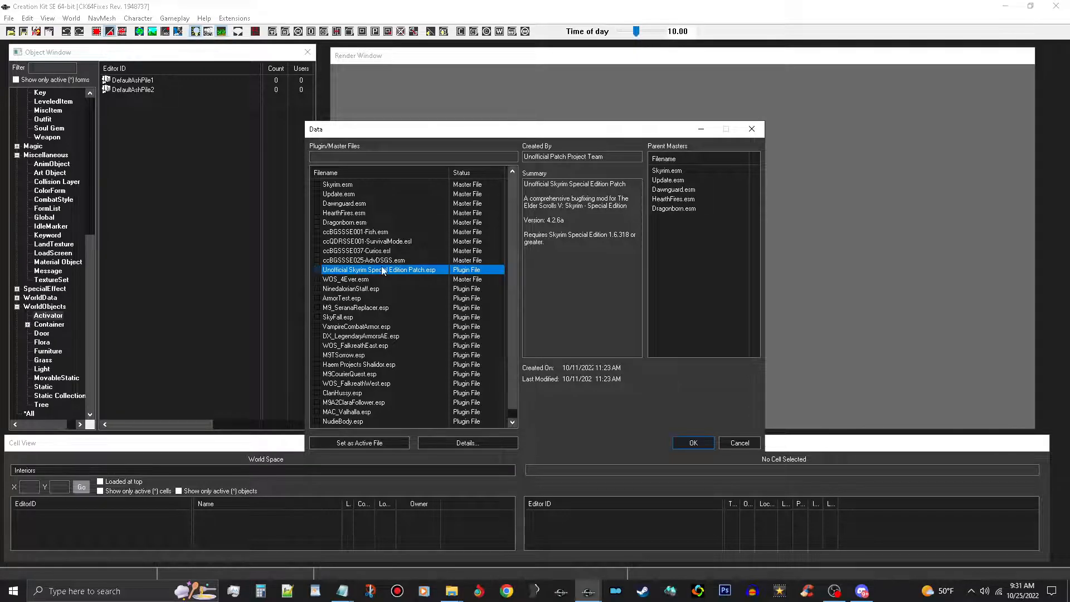
pyautogui.moveTo(402, 269)
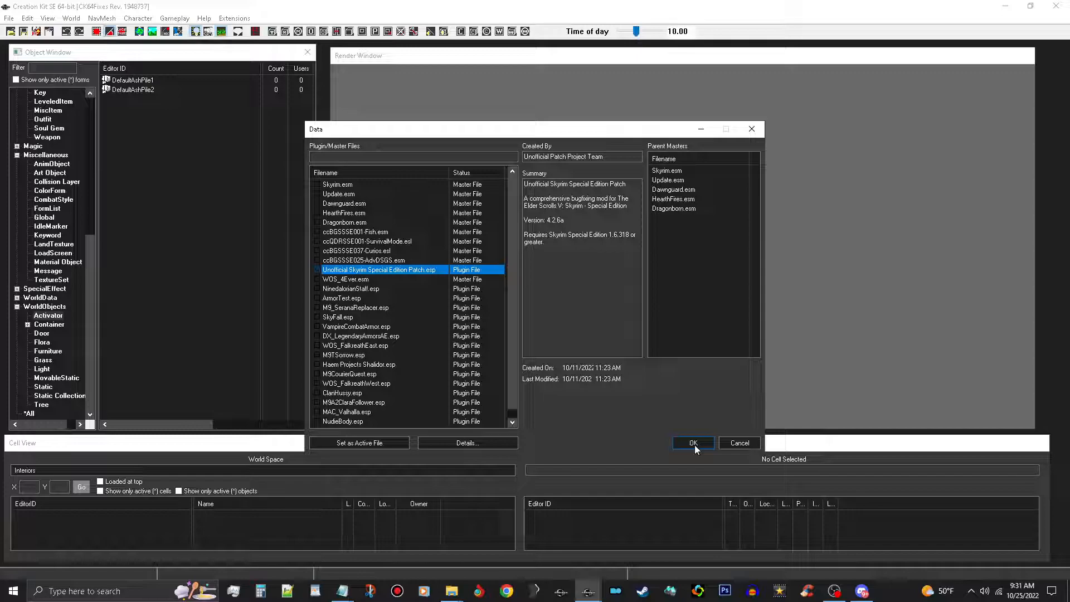
pyautogui.click(692, 442)
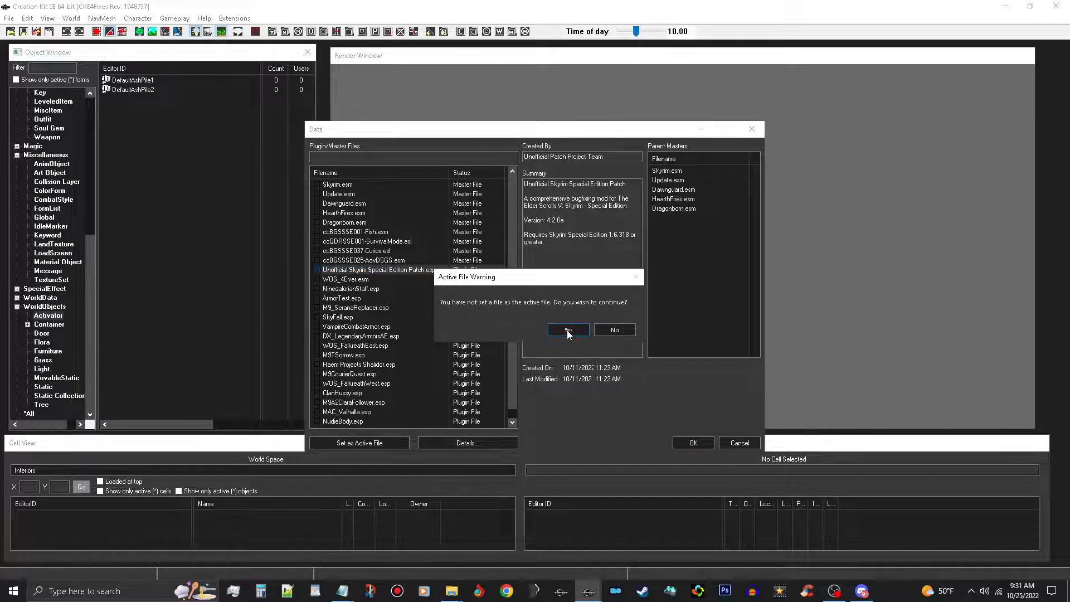
pyautogui.click(567, 330)
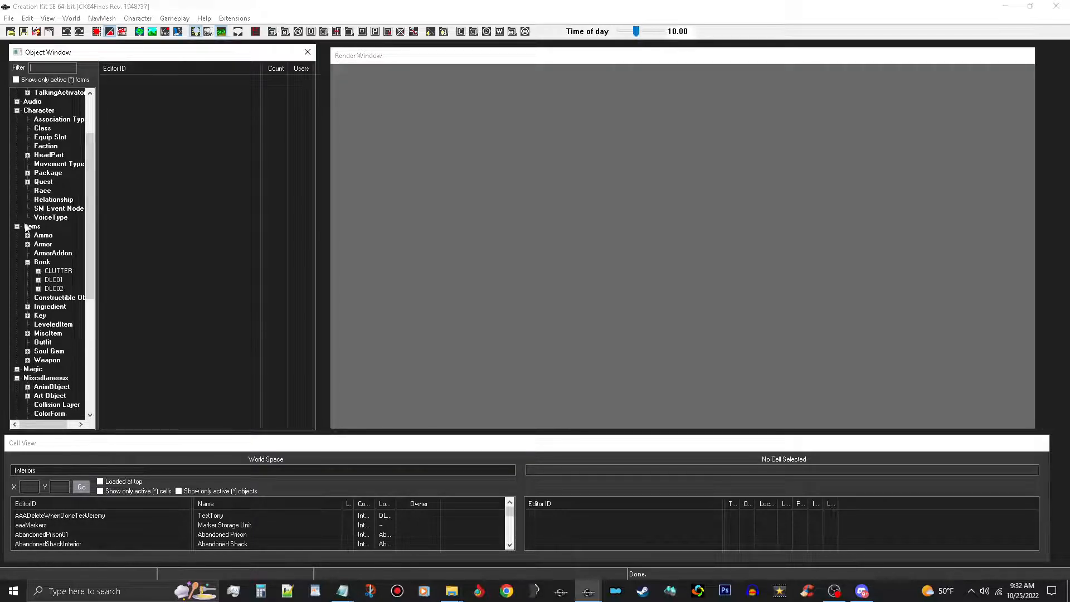
# List all ArmorAddon forms in the Object Window once the patch data has loaded.
pyautogui.click(53, 253)
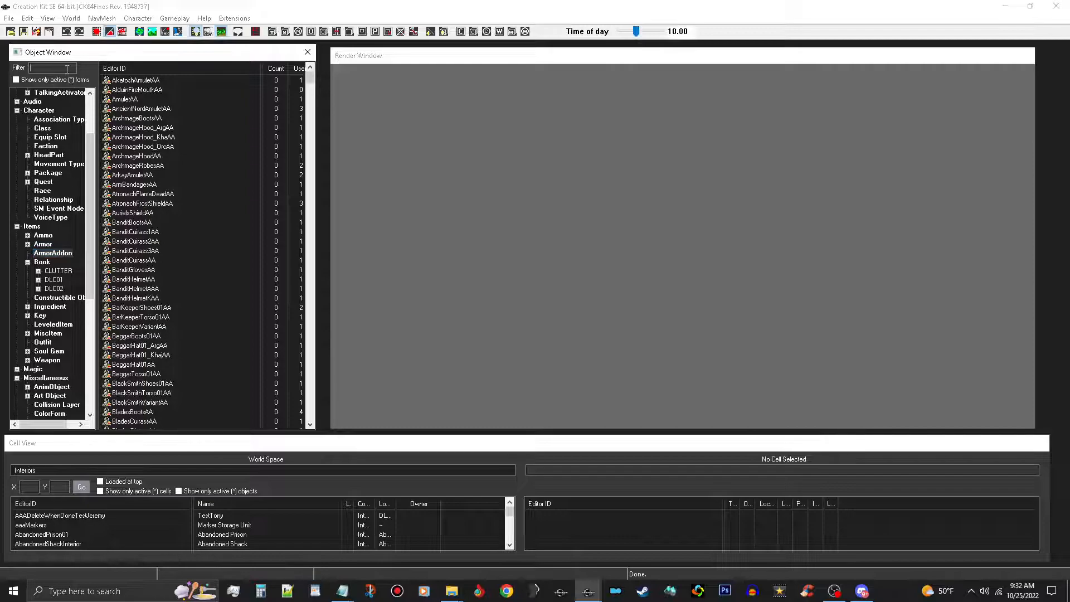
# Filter ArmorAddons by 'circlet', inspect Circlet01ElfAA's patch models and cancel without changes.
pyautogui.write('circlet')
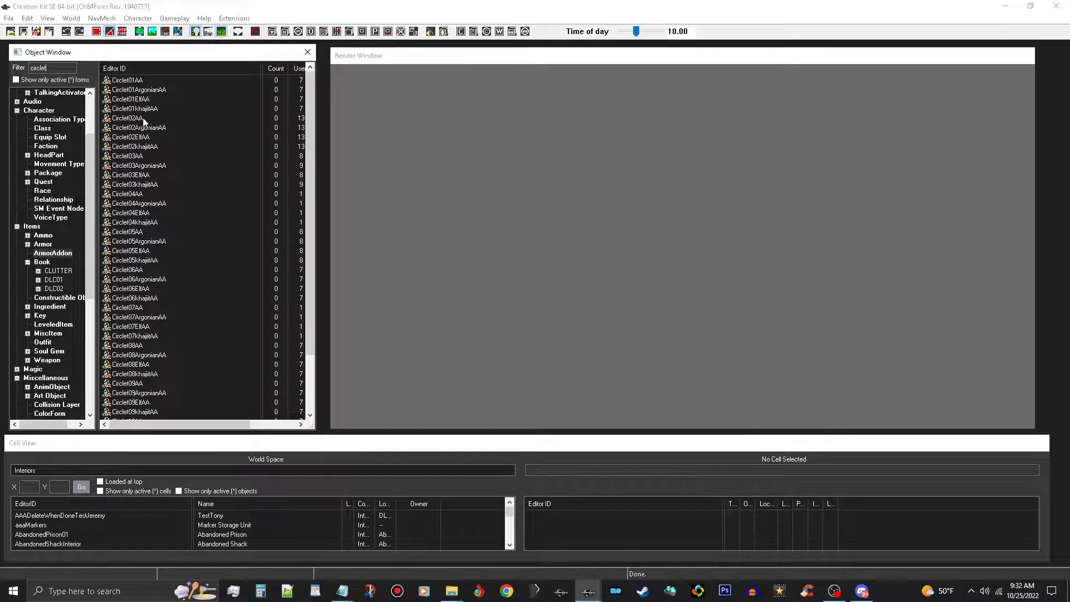
pyautogui.click(130, 99)
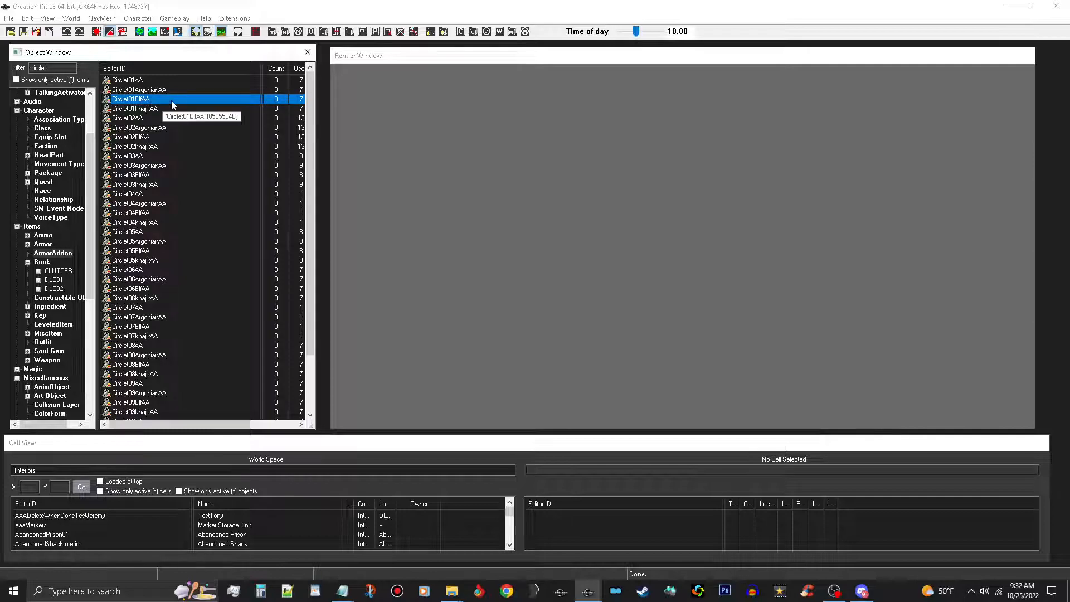
pyautogui.doubleClick(130, 99)
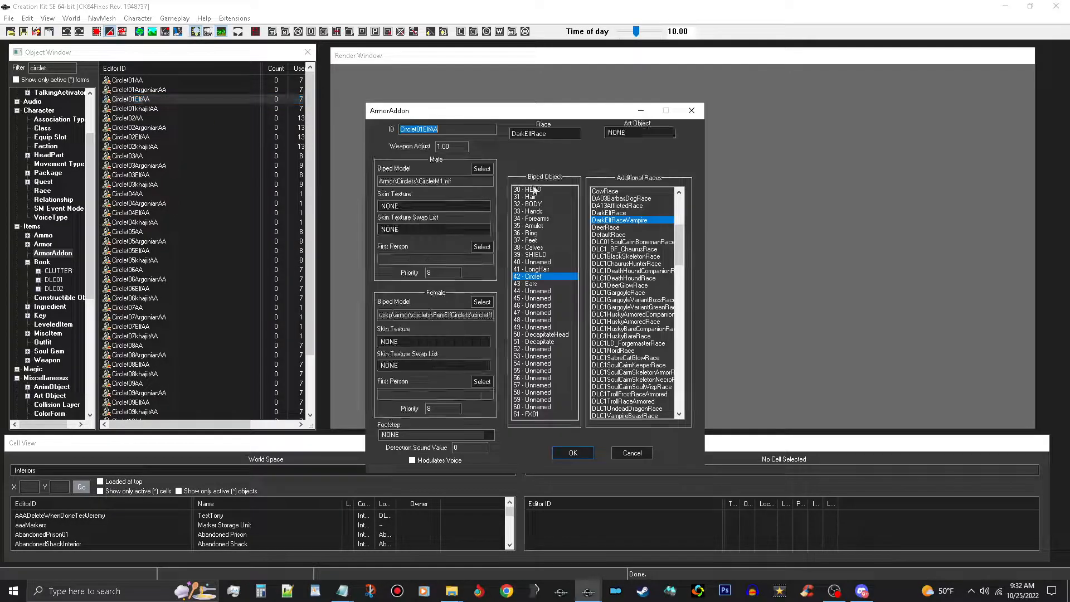
pyautogui.moveTo(602, 162)
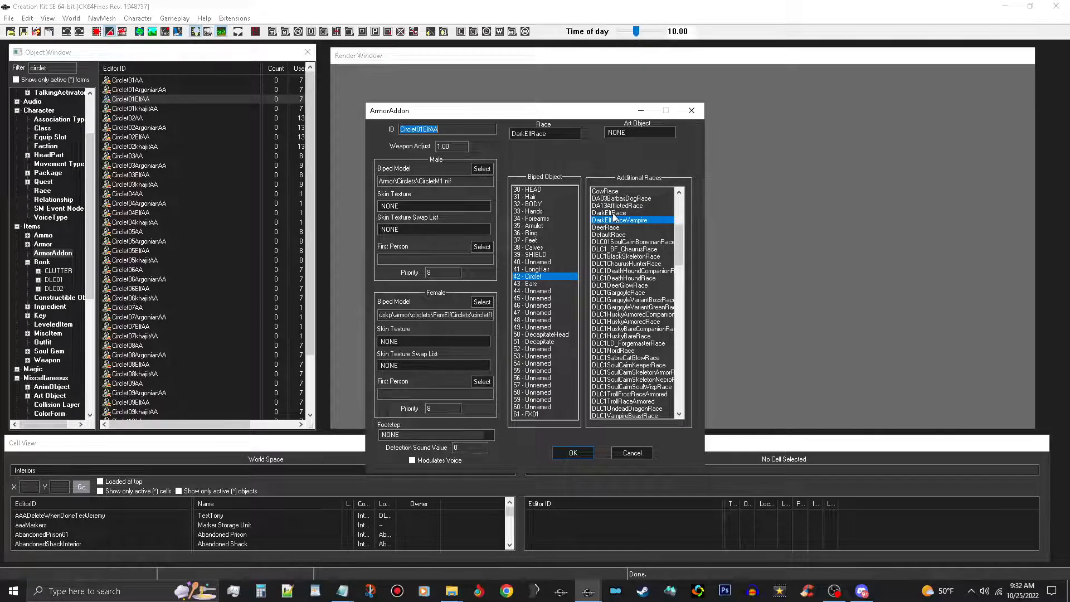
pyautogui.moveTo(488, 156)
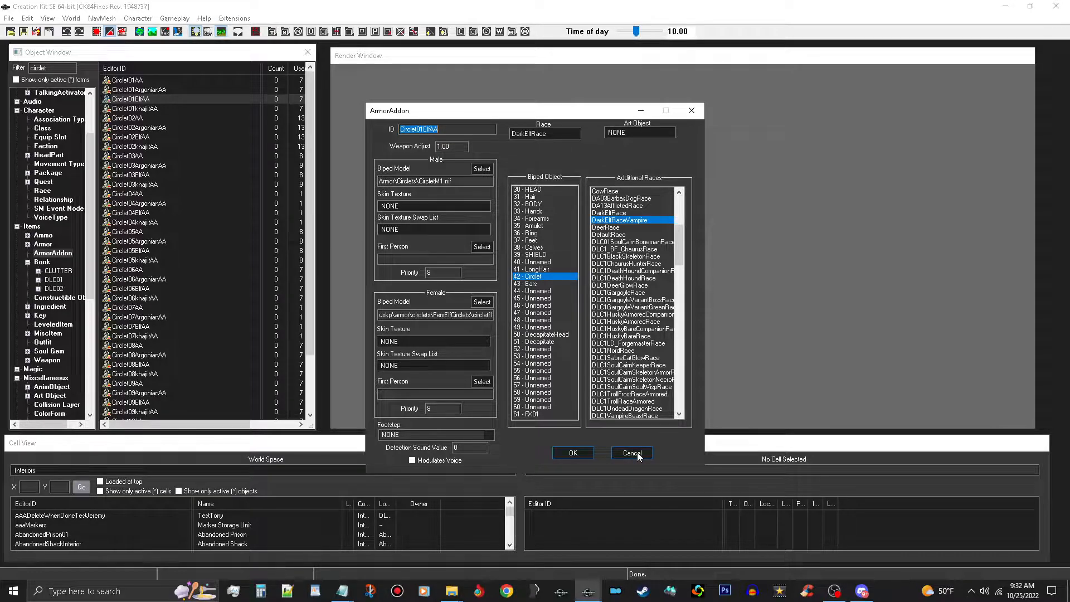
pyautogui.click(629, 453)
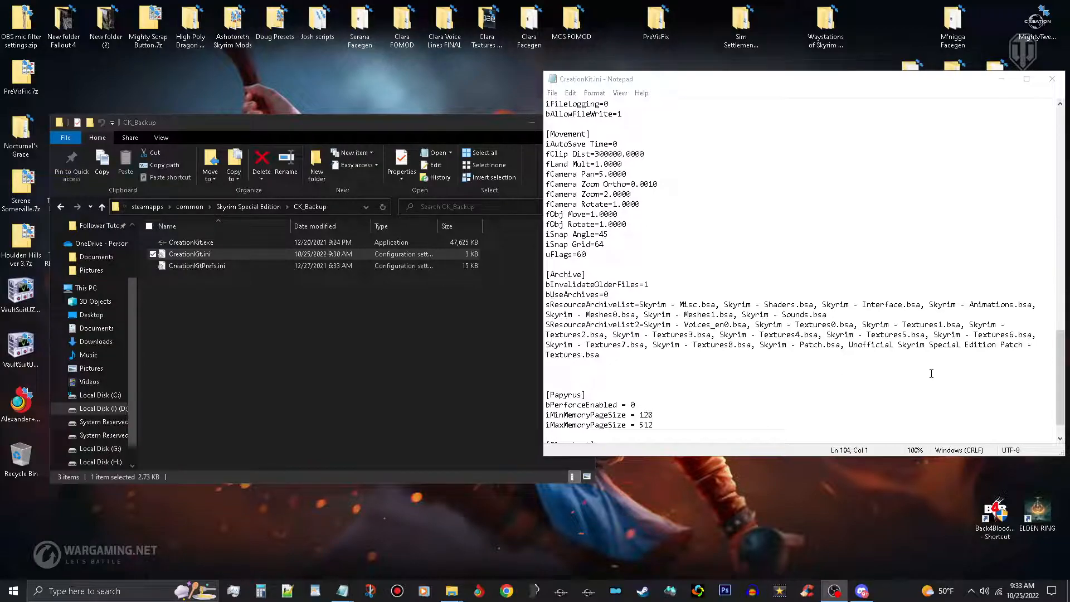
pyautogui.moveTo(730, 186)
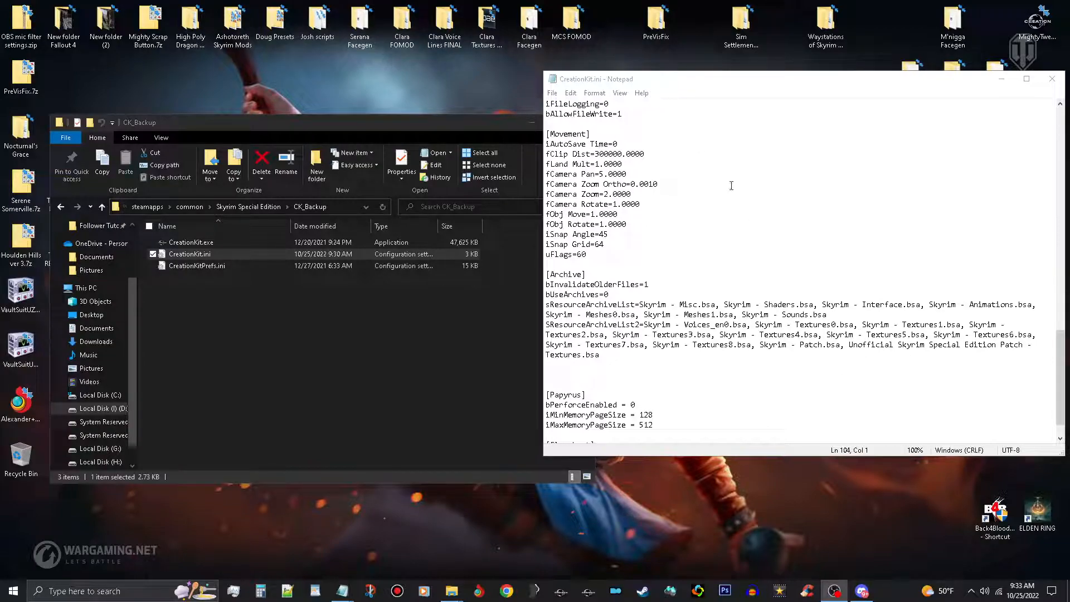
pyautogui.moveTo(1052, 79)
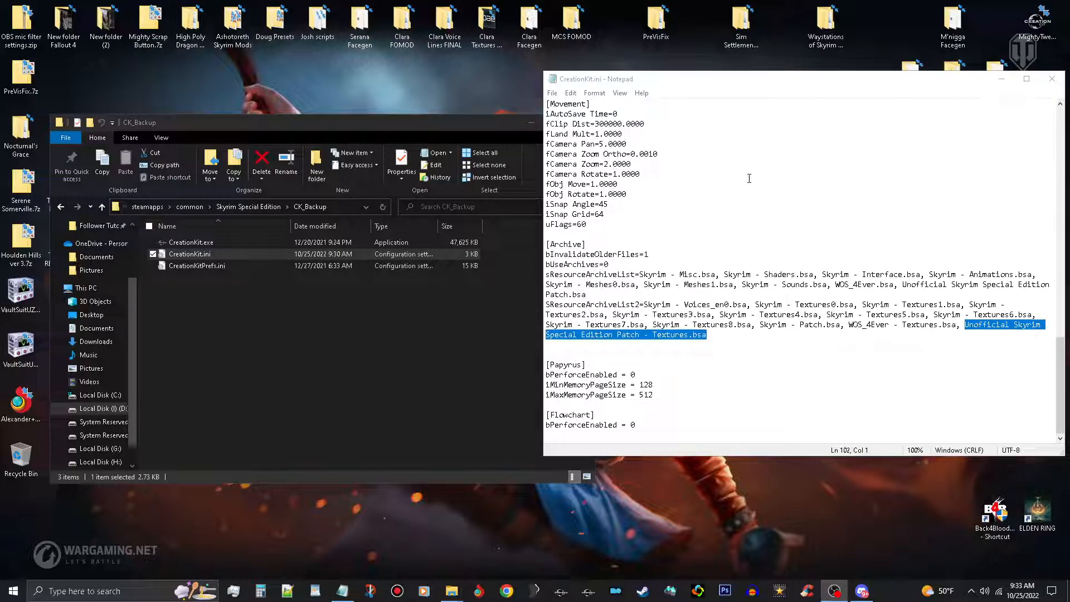
# Close the CreationKit.ini Notepad window.
pyautogui.click(1052, 79)
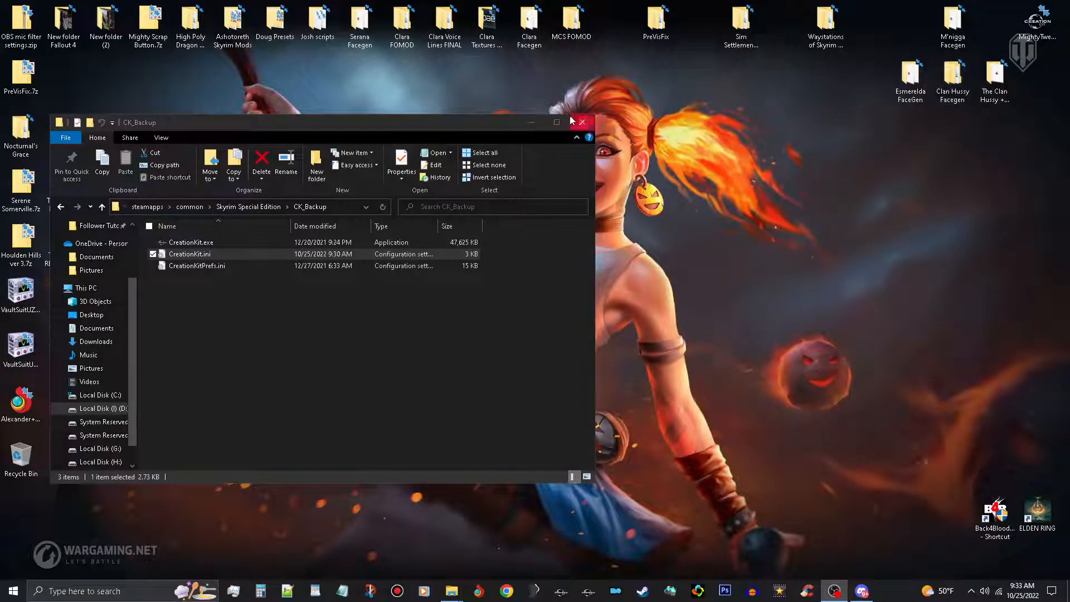
# Close the CK_Backup File Explorer window, leaving the desktop.
pyautogui.click(580, 122)
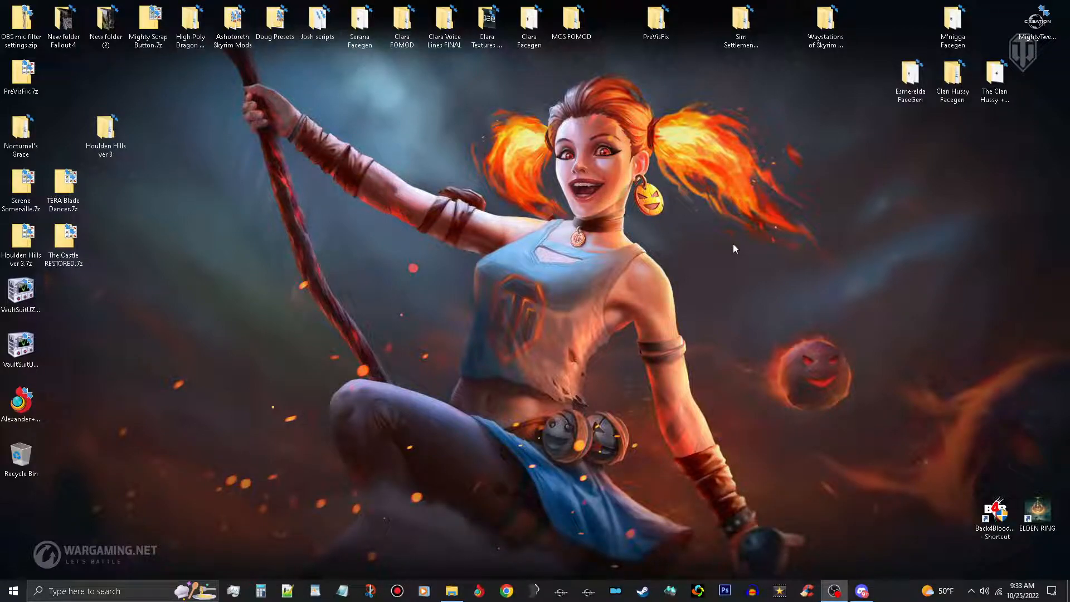
pyautogui.moveTo(691, 248)
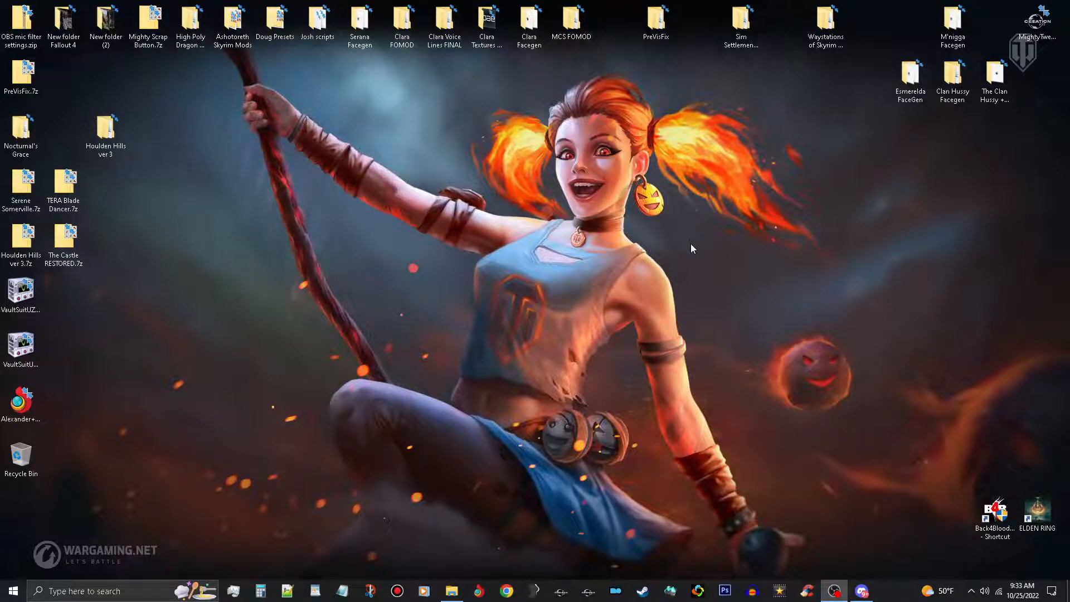
pyautogui.moveTo(701, 233)
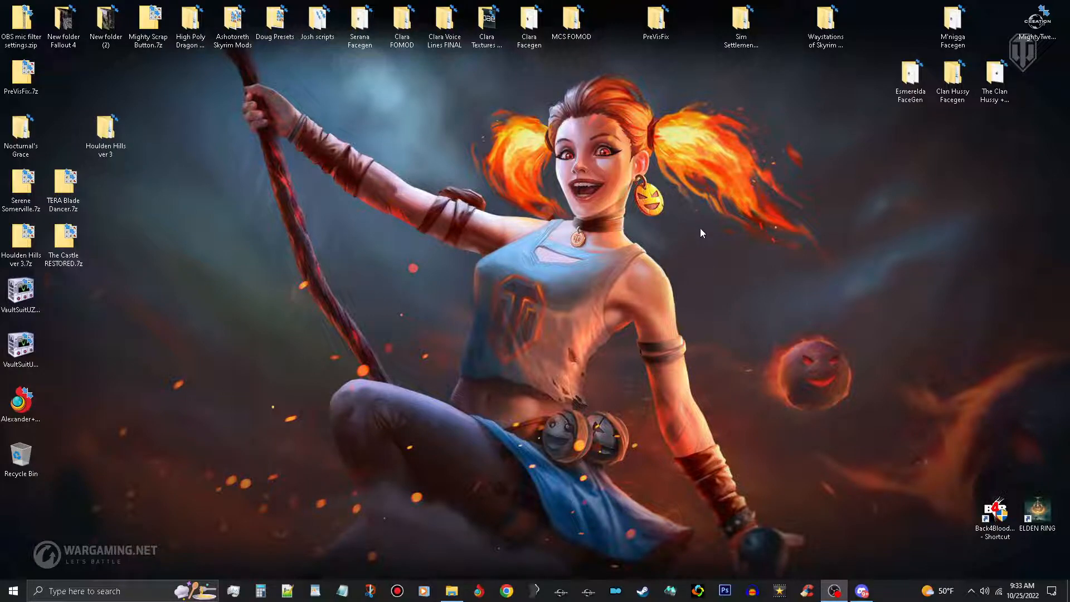